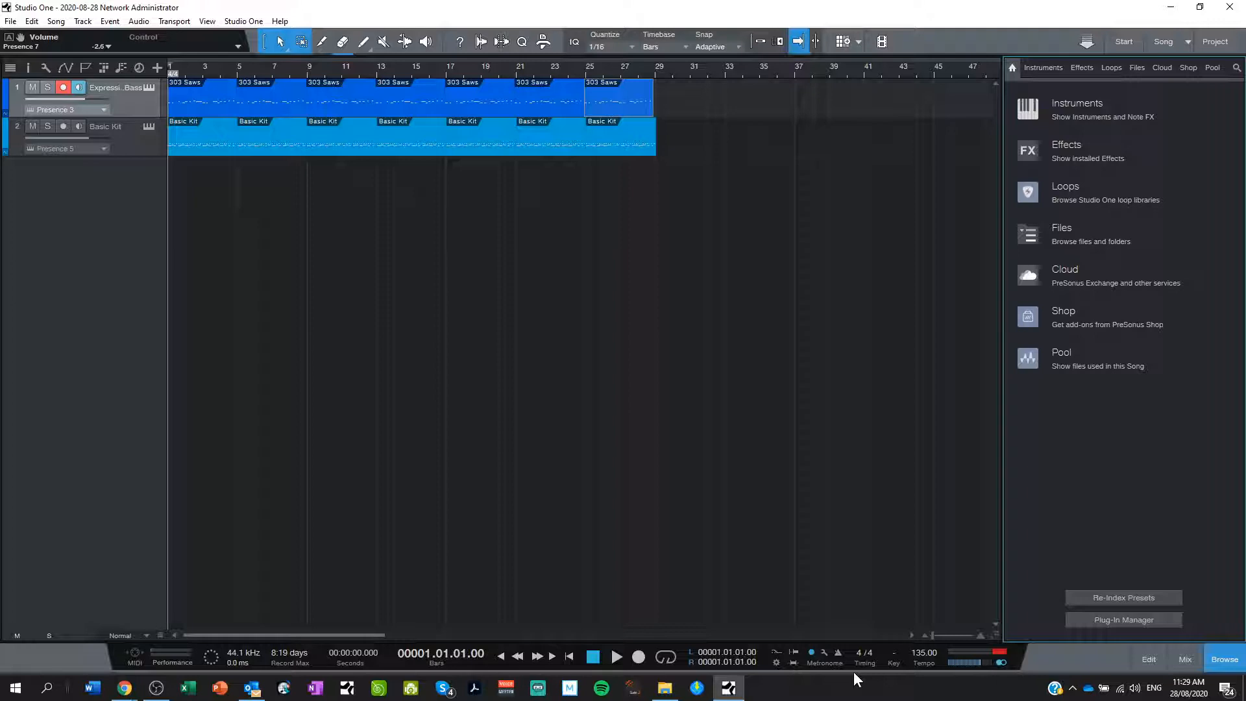
{"action": "mouse_move", "coordinate": [353, 77]}
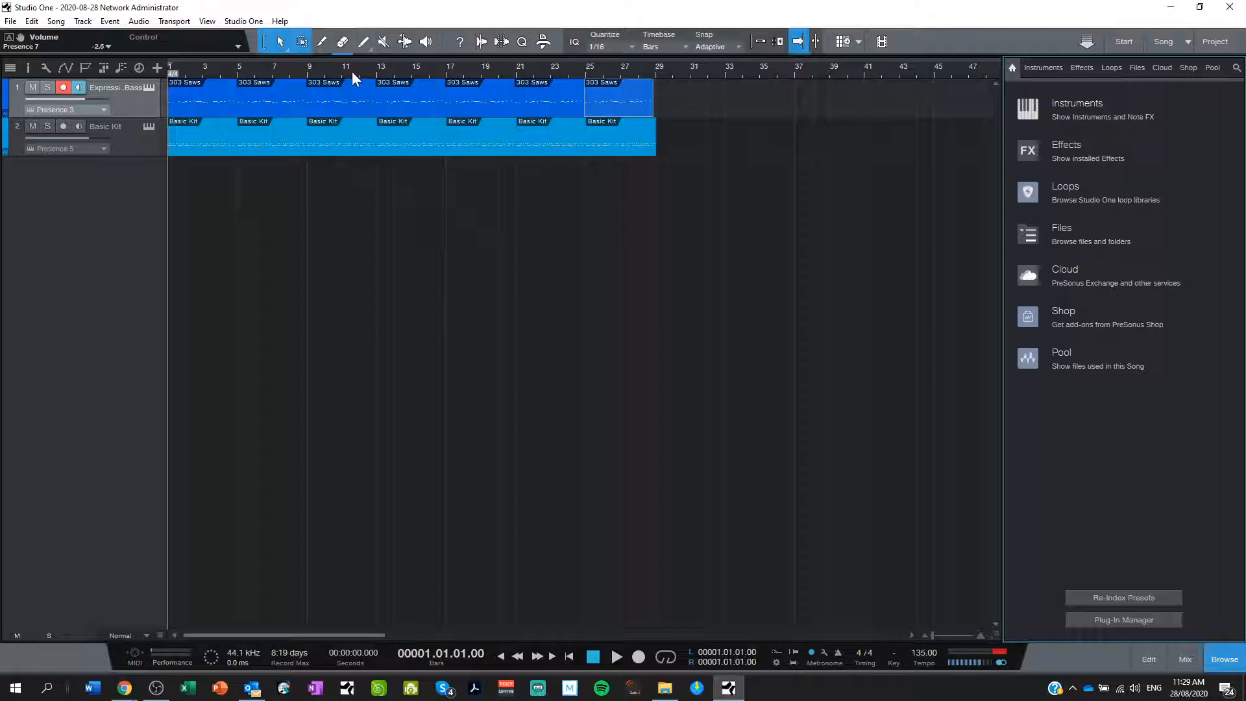
{"action": "mouse_move", "coordinate": [163, 173]}
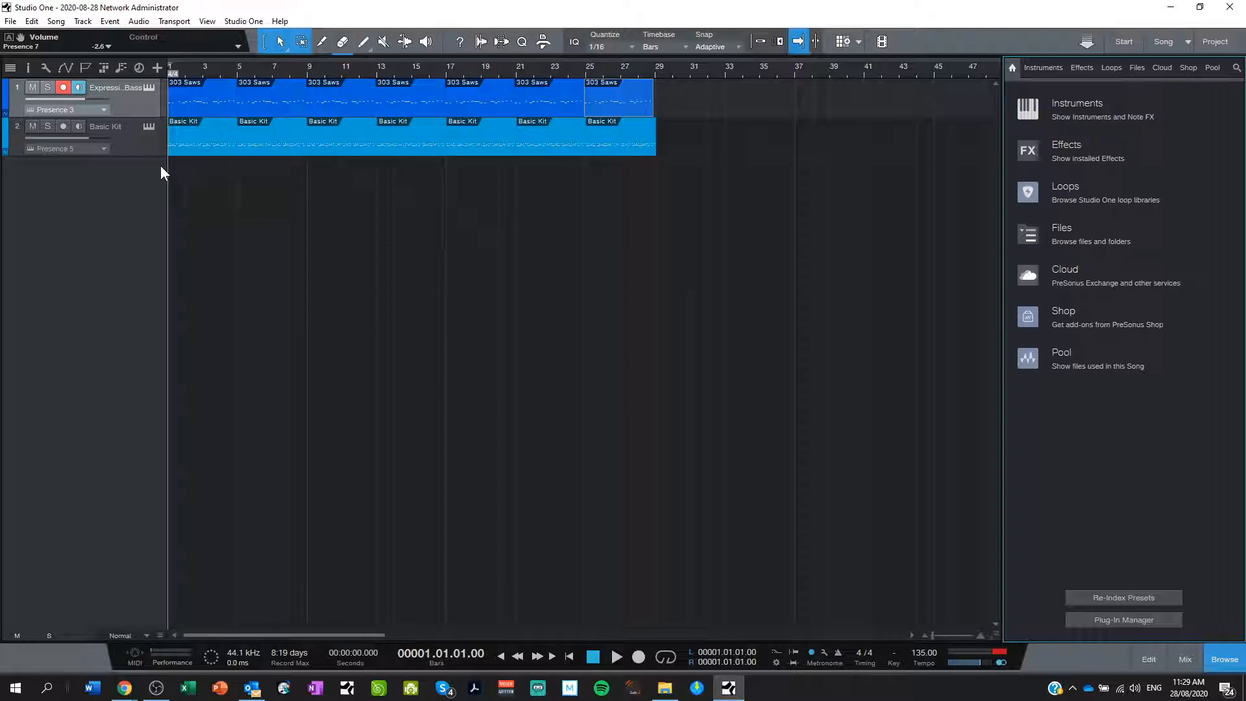
{"action": "mouse_move", "coordinate": [242, 238]}
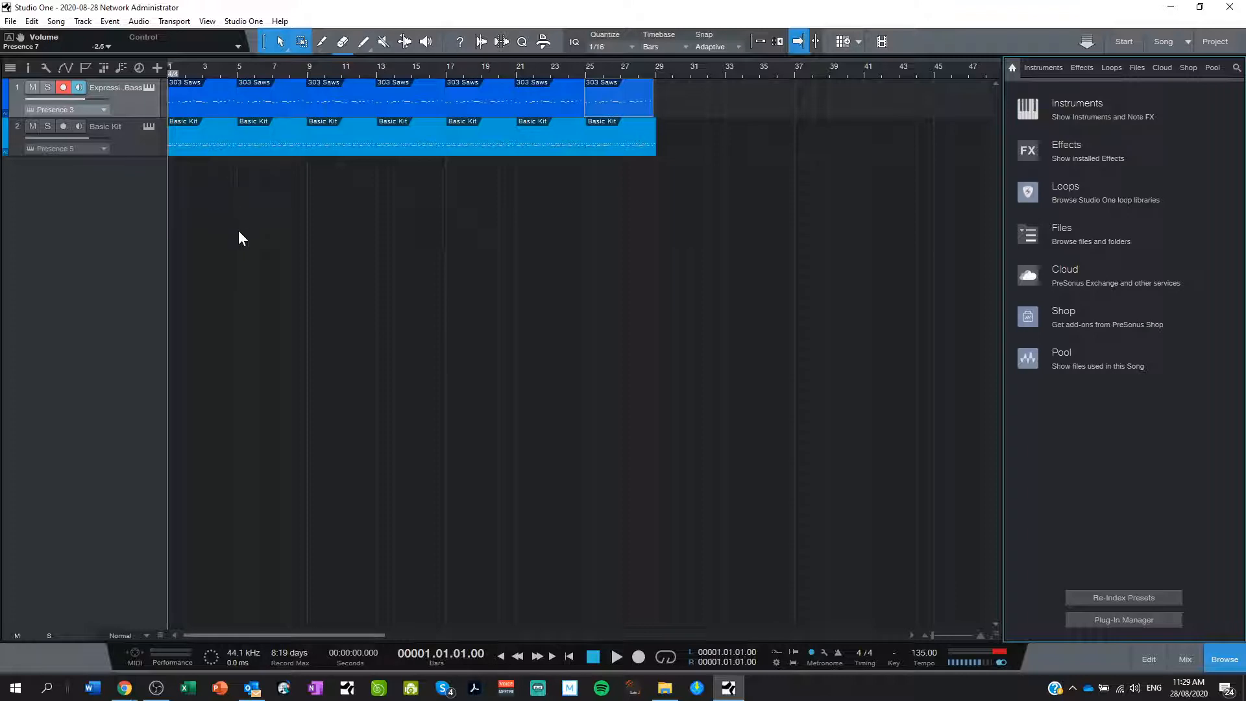
Open the 303 Saws bass clip's notes in the piano-roll editor
{"action": "left_click", "coordinate": [616, 657]}
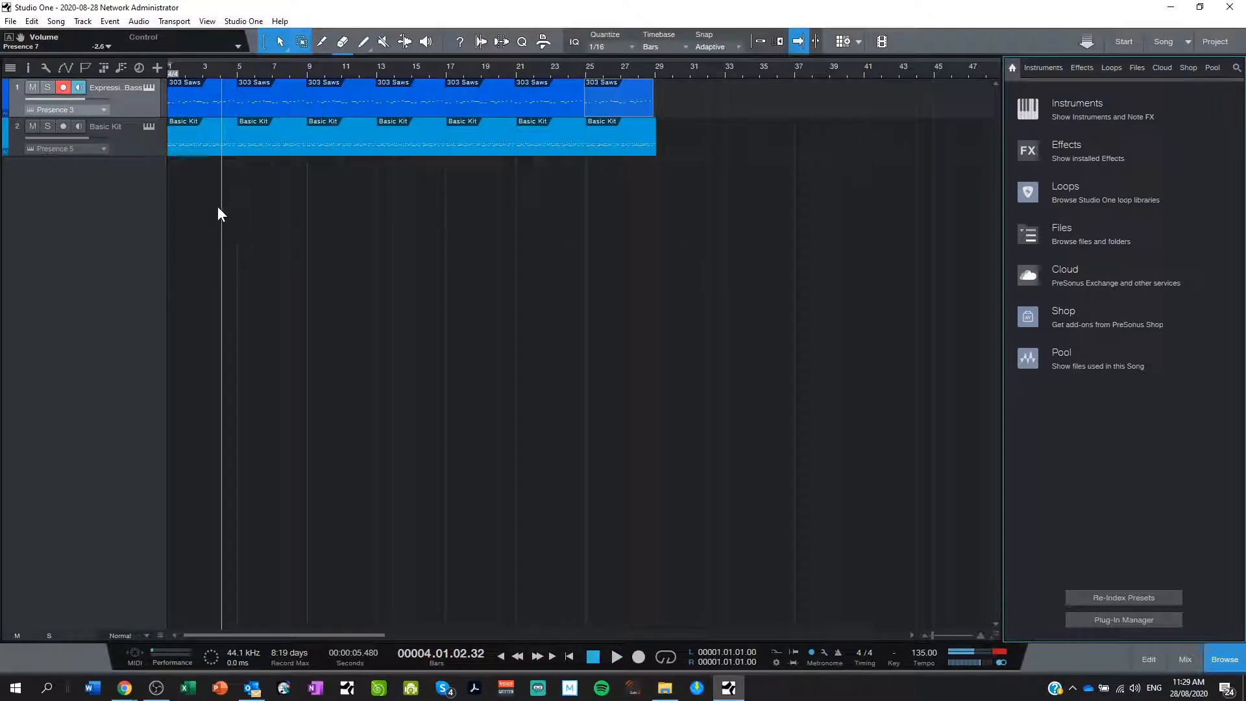
{"action": "mouse_move", "coordinate": [256, 157]}
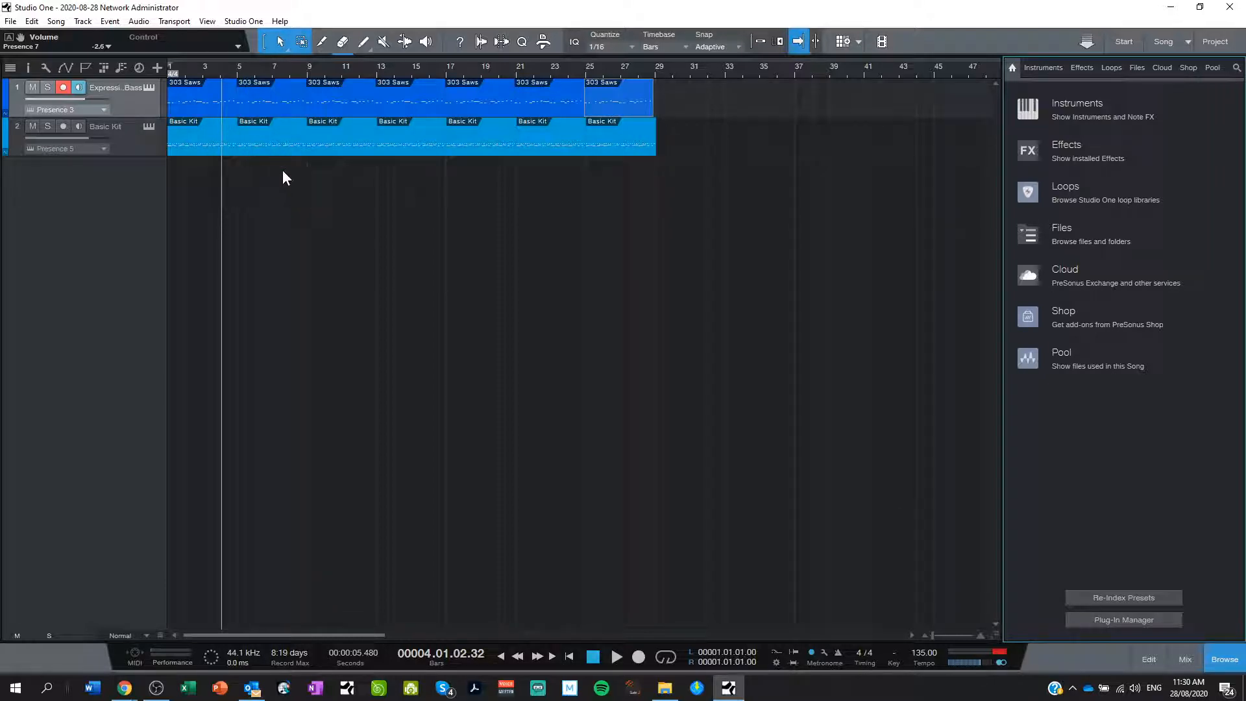
{"action": "double_click", "coordinate": [204, 94]}
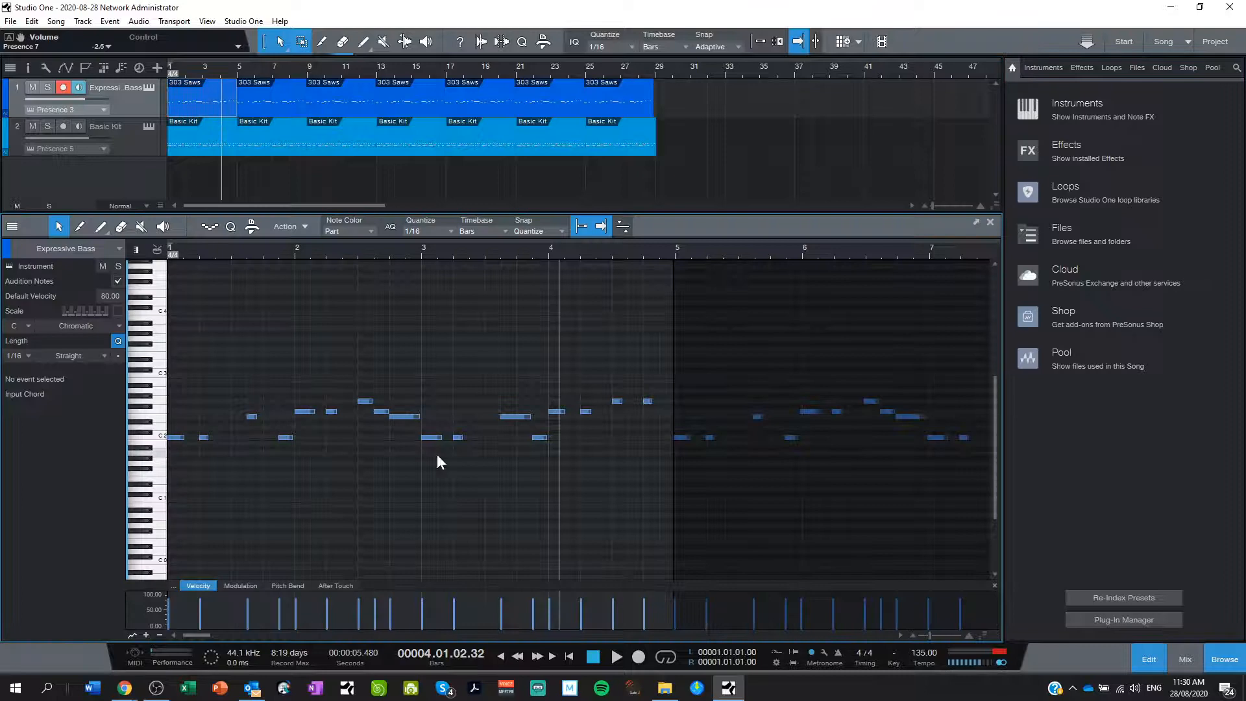
{"action": "mouse_move", "coordinate": [412, 436]}
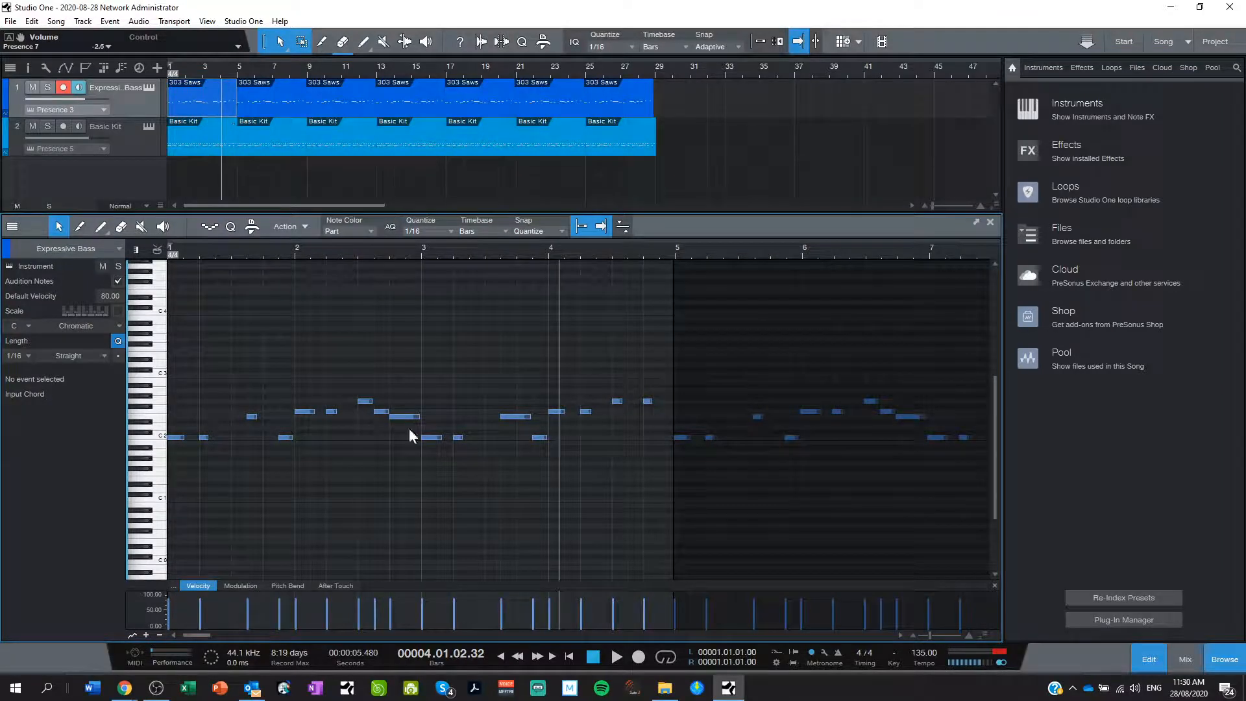
{"action": "mouse_move", "coordinate": [179, 445]}
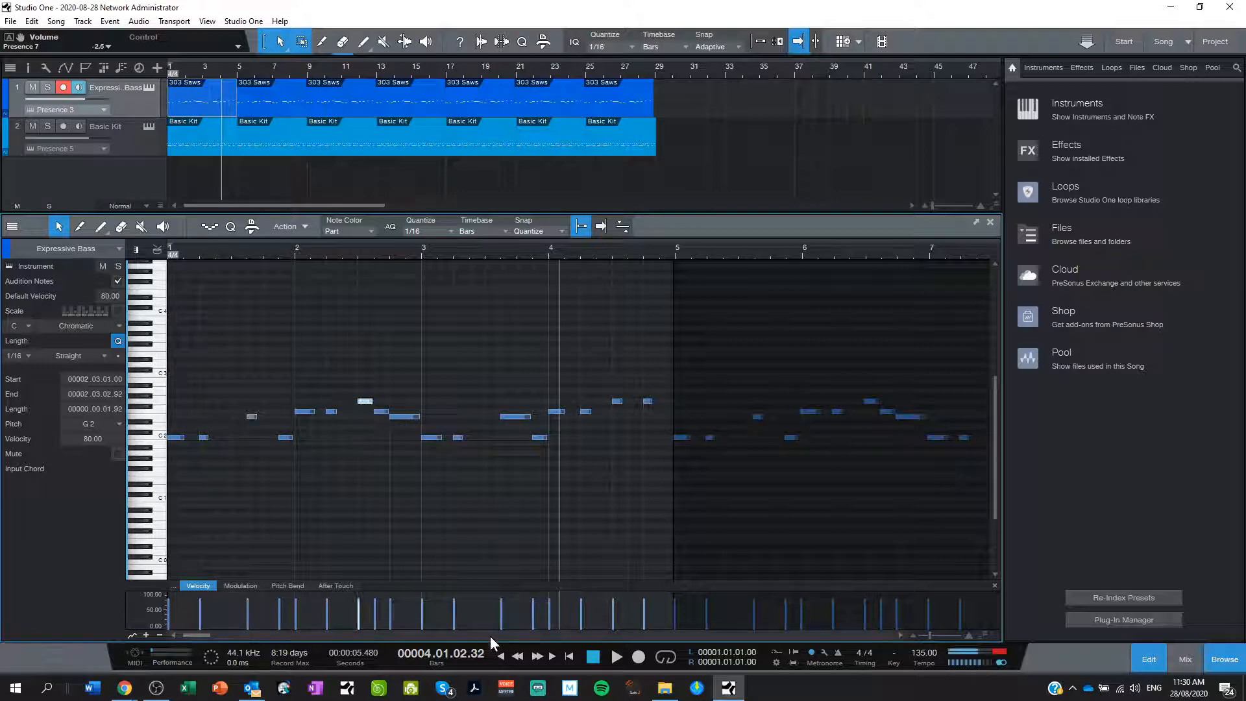
Play back the first few bars of the bass part, stop, and select a G2 note
{"action": "left_click", "coordinate": [593, 656]}
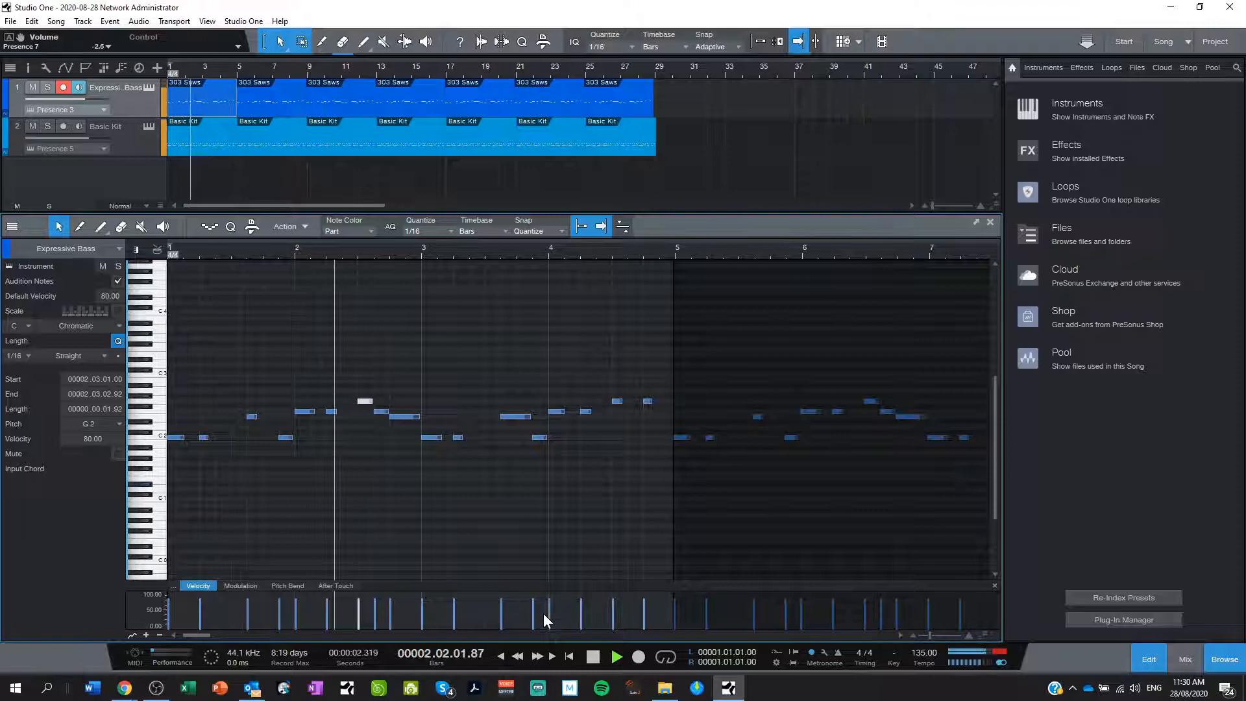
{"action": "left_click", "coordinate": [592, 656]}
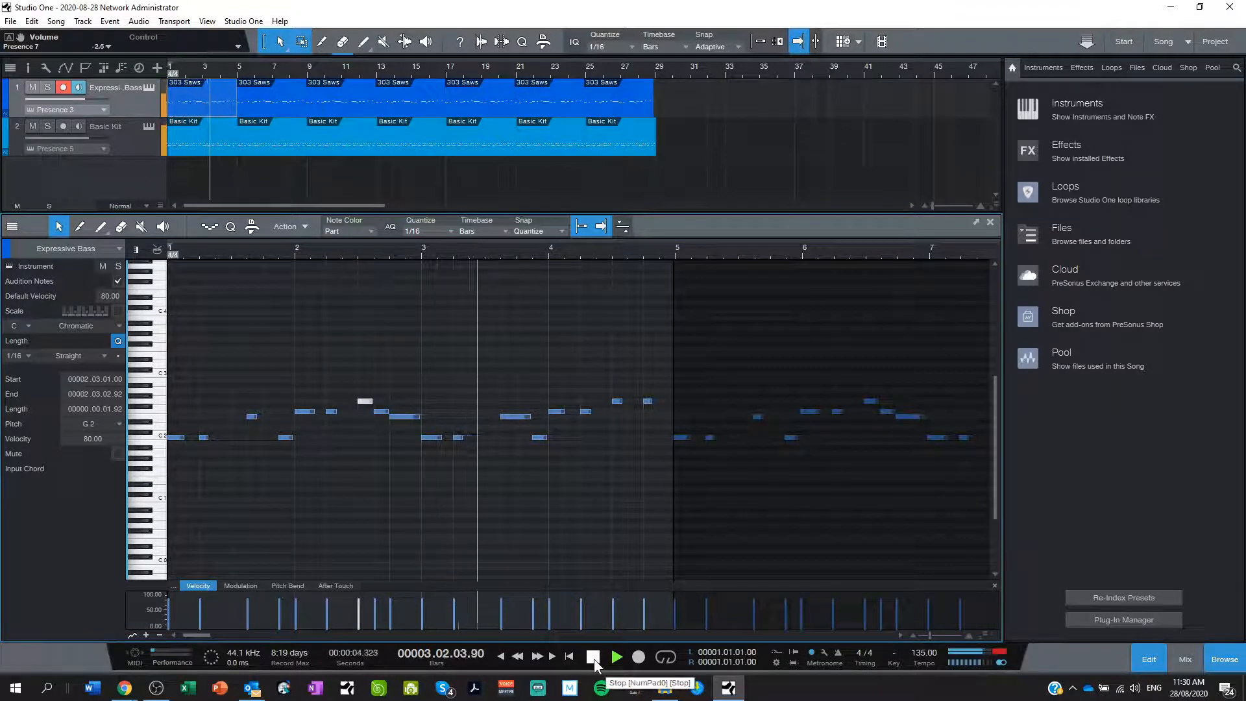
{"action": "left_click", "coordinate": [616, 657]}
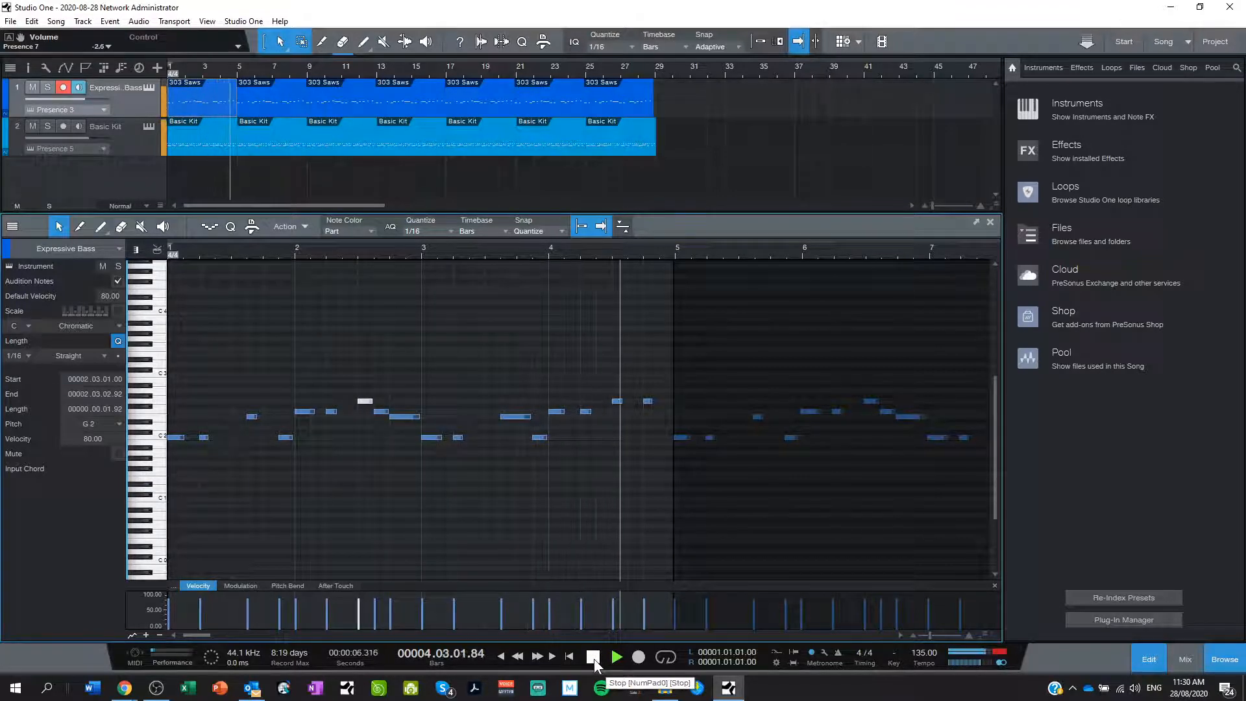
{"action": "left_click", "coordinate": [593, 657]}
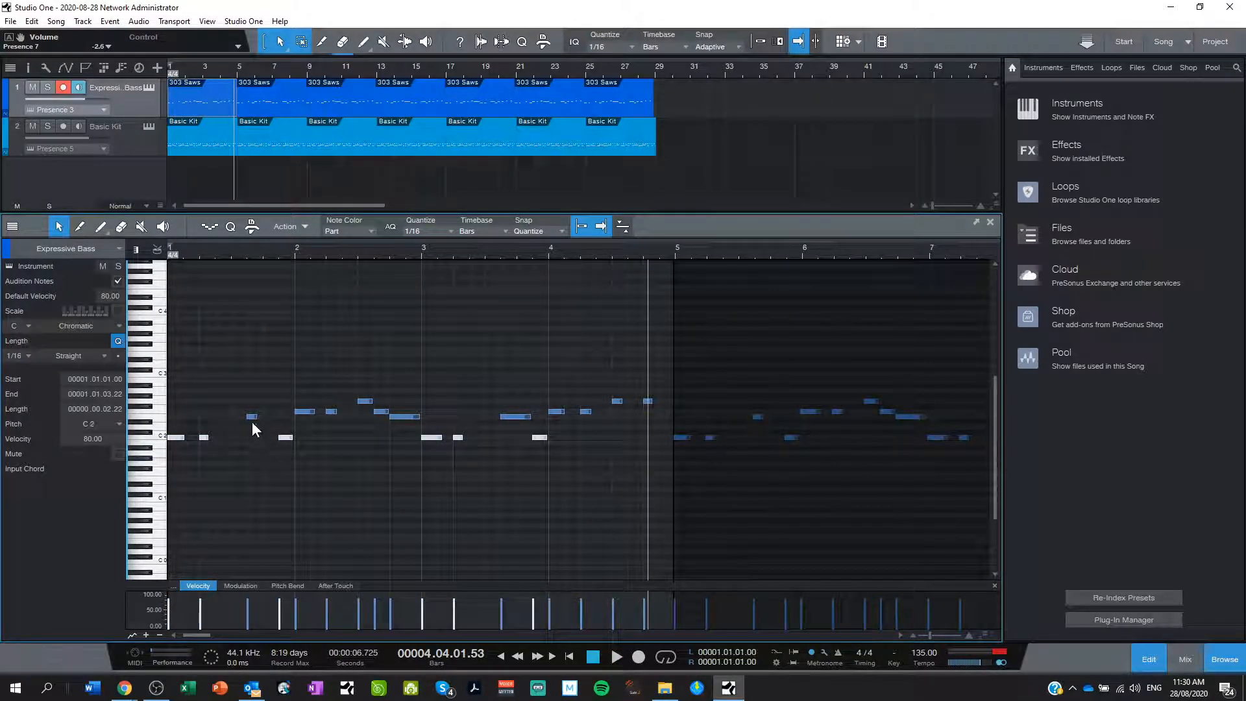
{"action": "left_click", "coordinate": [252, 416]}
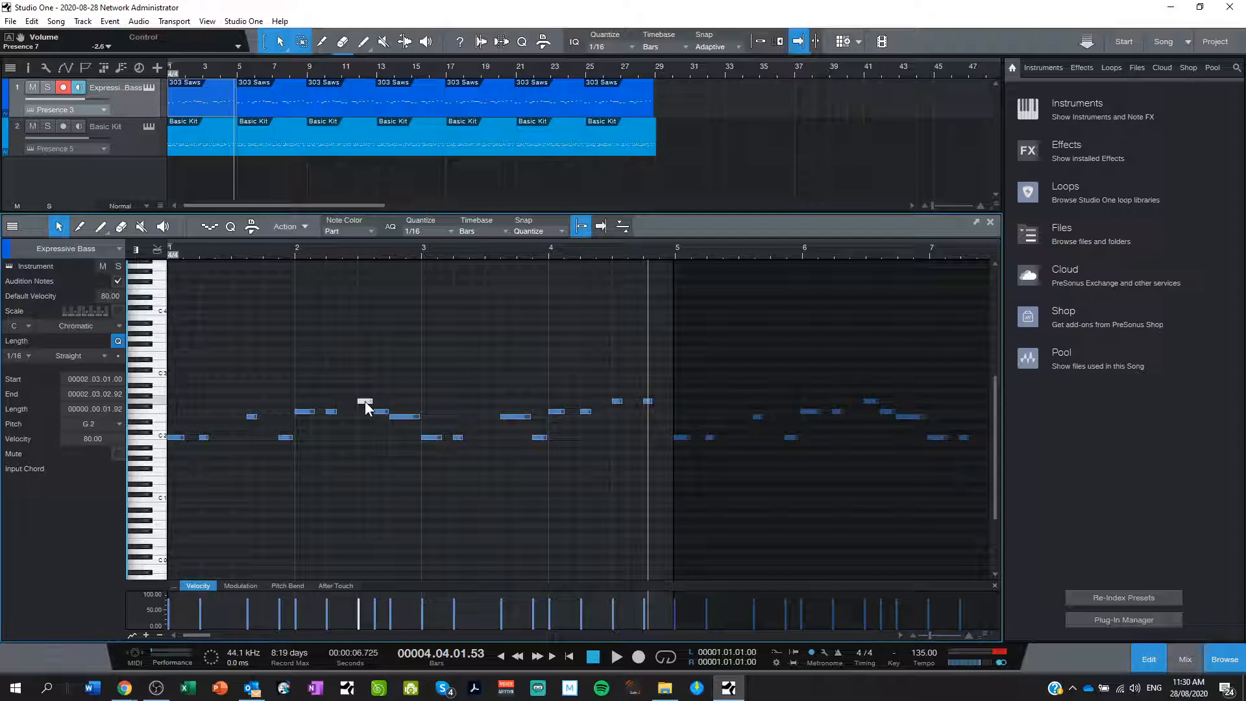
{"action": "mouse_move", "coordinate": [757, 480]}
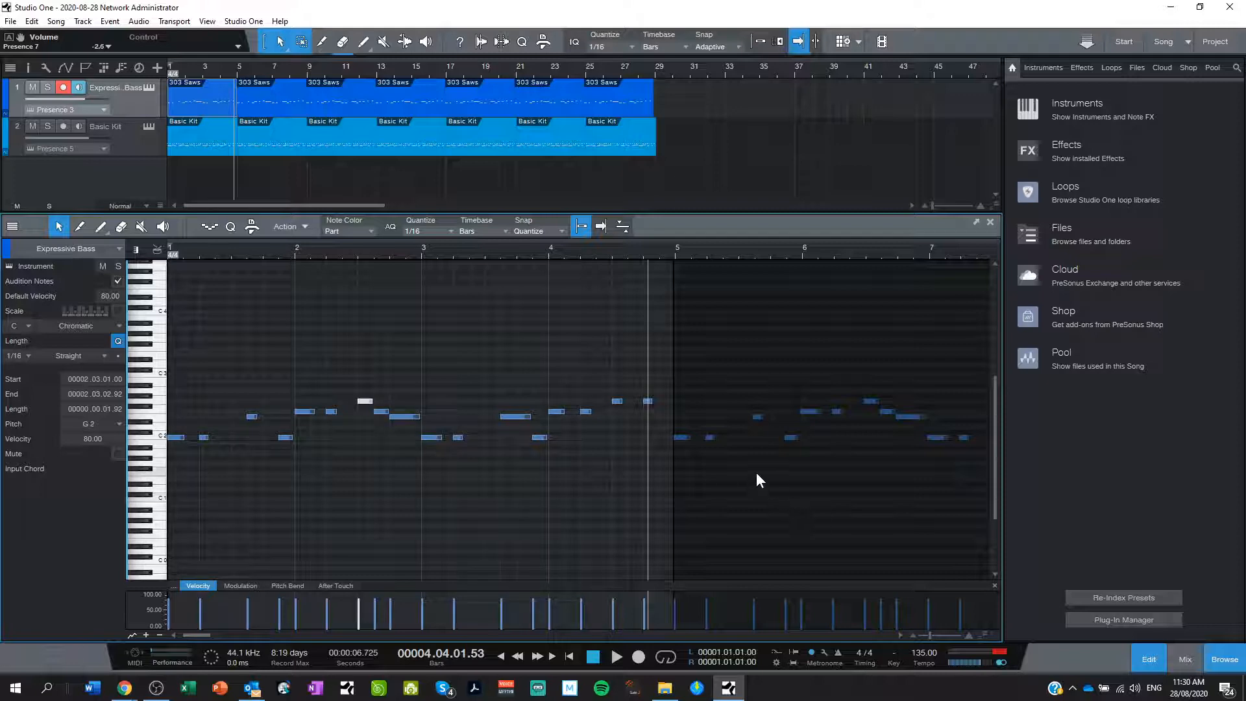
Close the note editor and show the instrument browser's PreSonus folder
{"action": "left_click", "coordinate": [990, 222]}
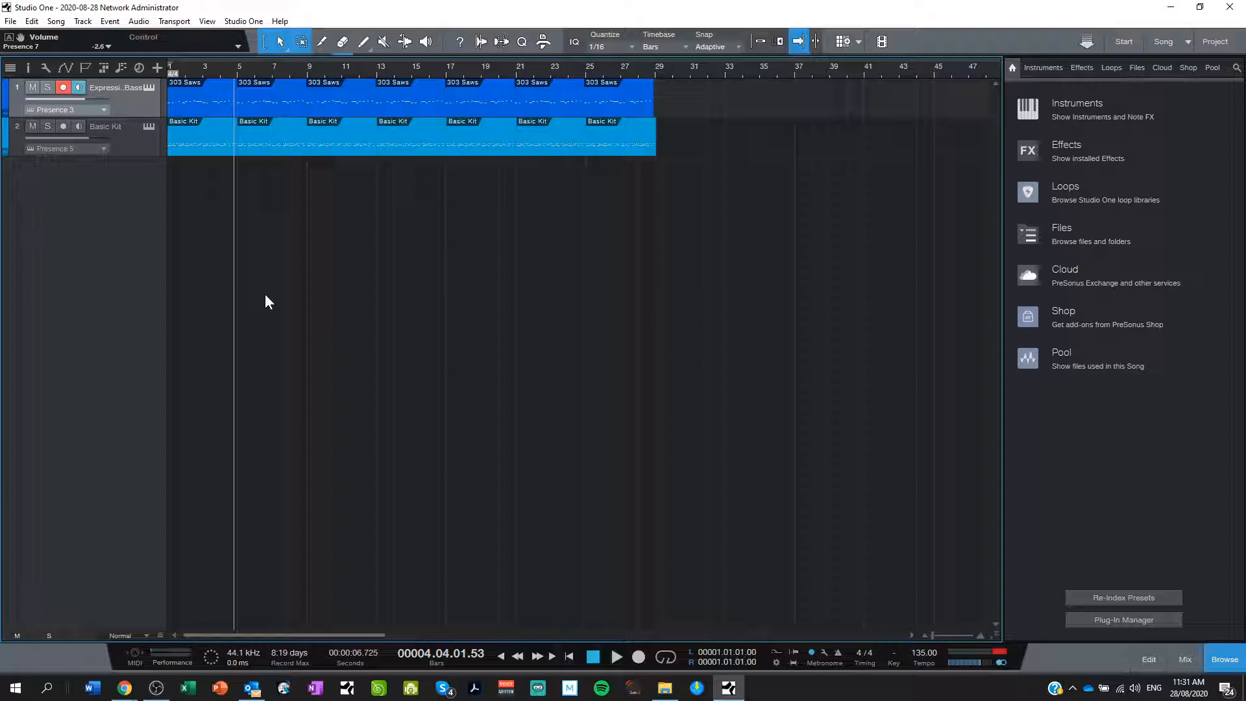
{"action": "mouse_move", "coordinate": [707, 209]}
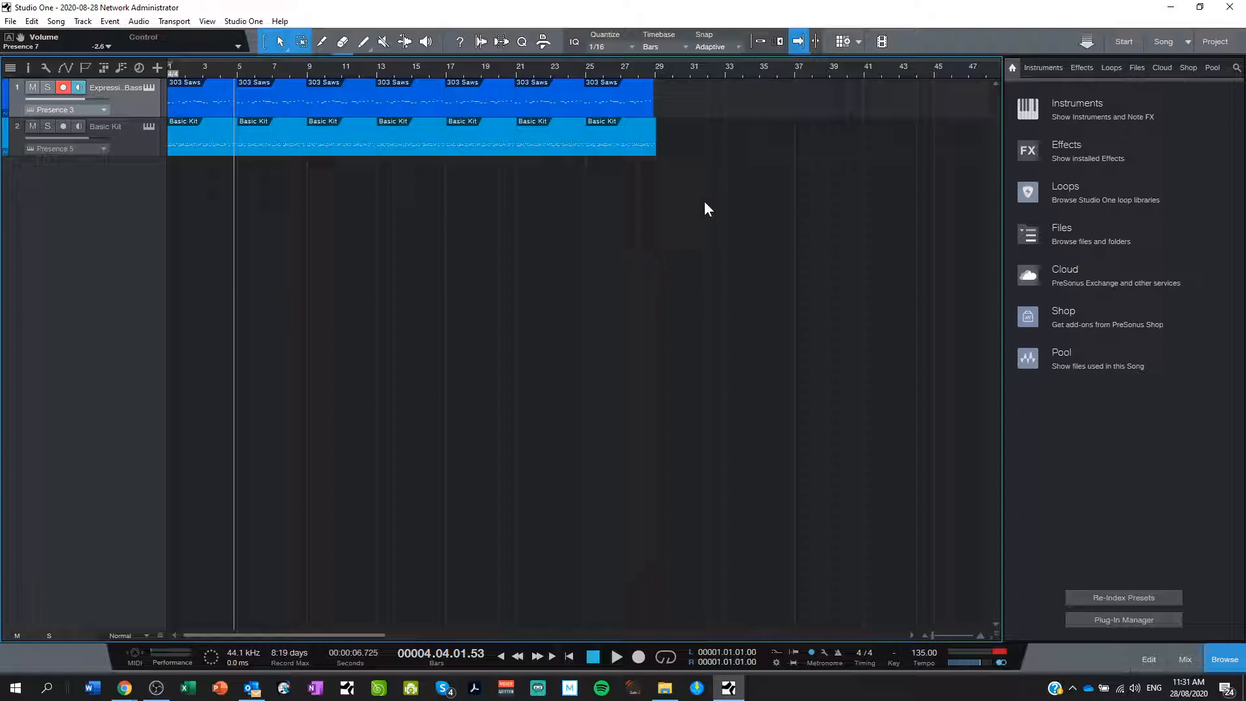
{"action": "mouse_move", "coordinate": [824, 196]}
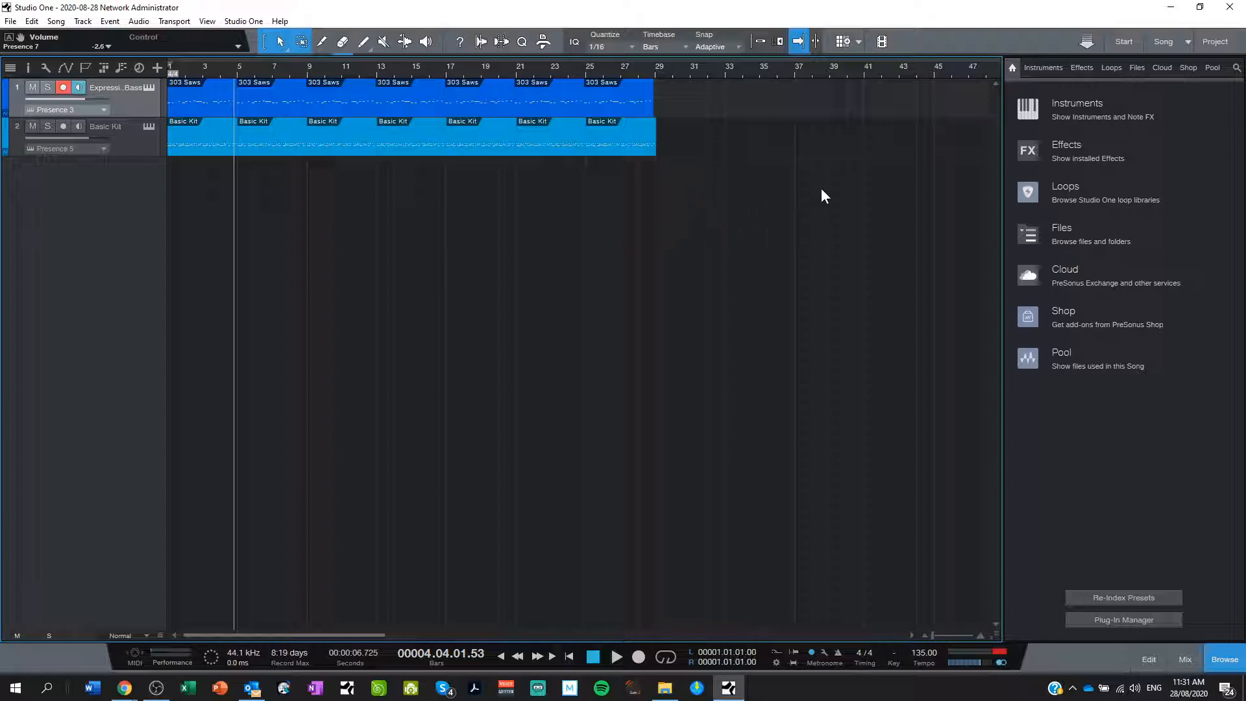
{"action": "left_click", "coordinate": [1042, 68]}
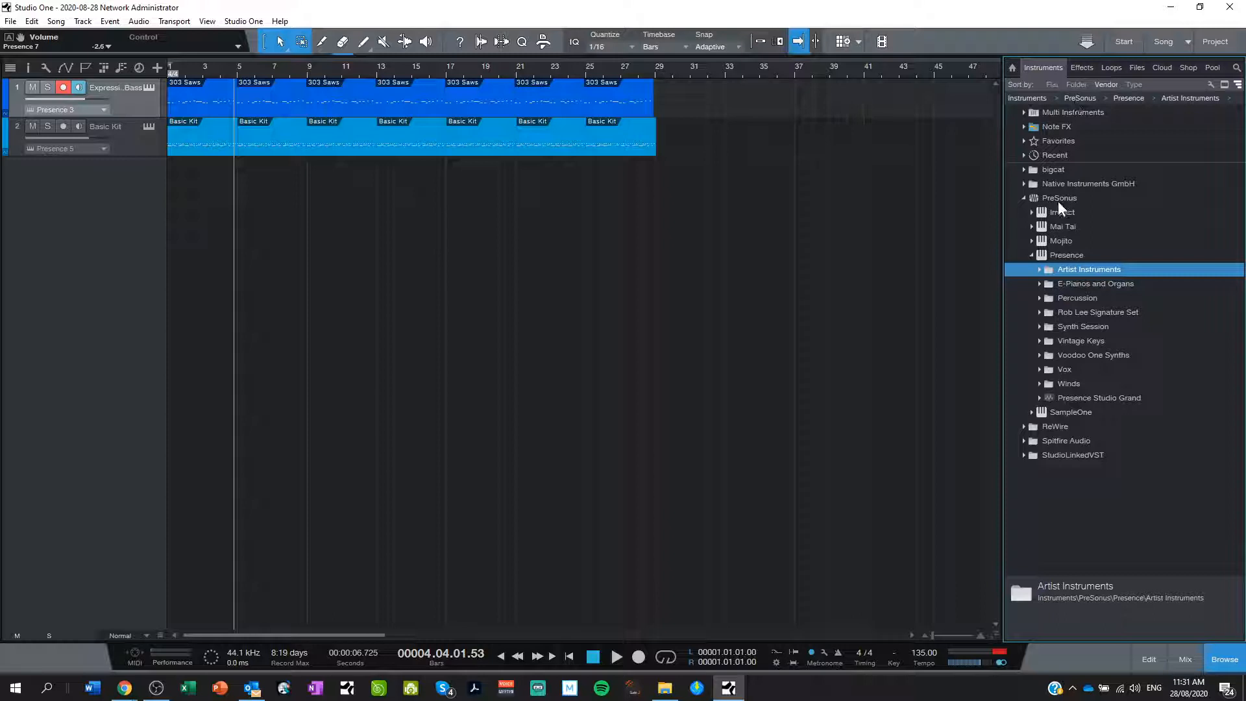
{"action": "left_click", "coordinate": [1059, 198]}
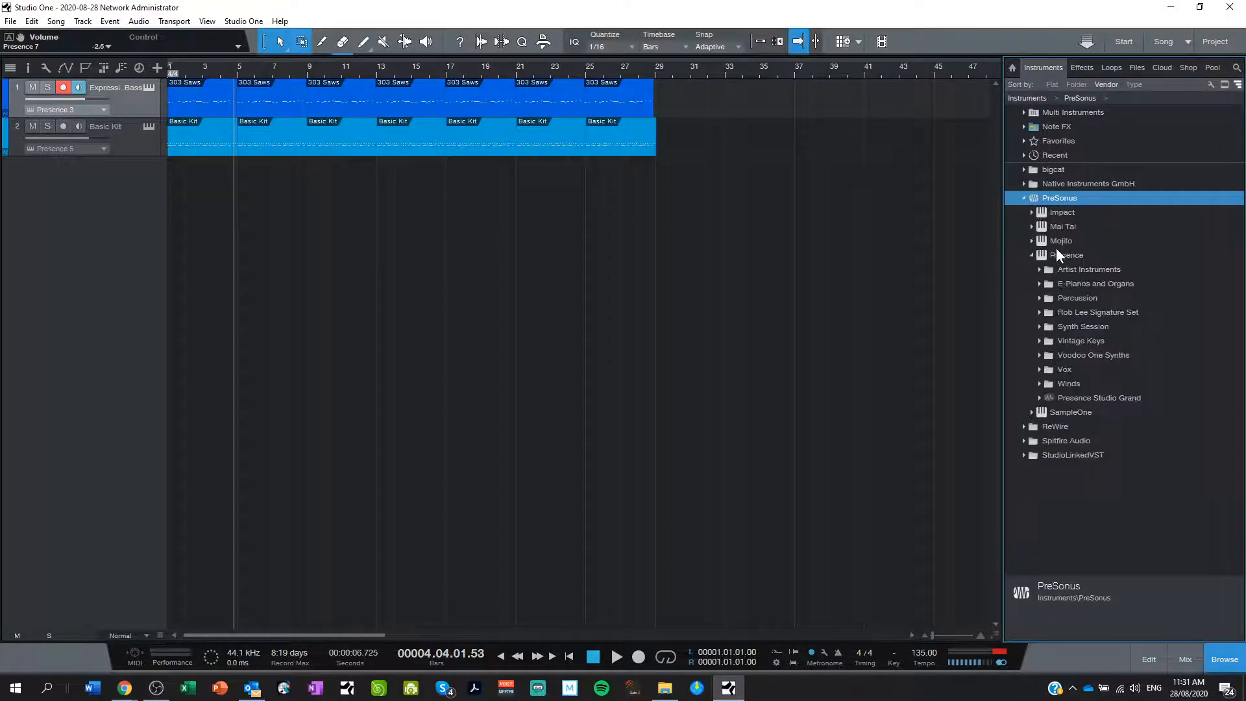
Expand Presence > Artist Instruments > Keyboards and pick the Rock Organ preset
{"action": "left_click", "coordinate": [1032, 254]}
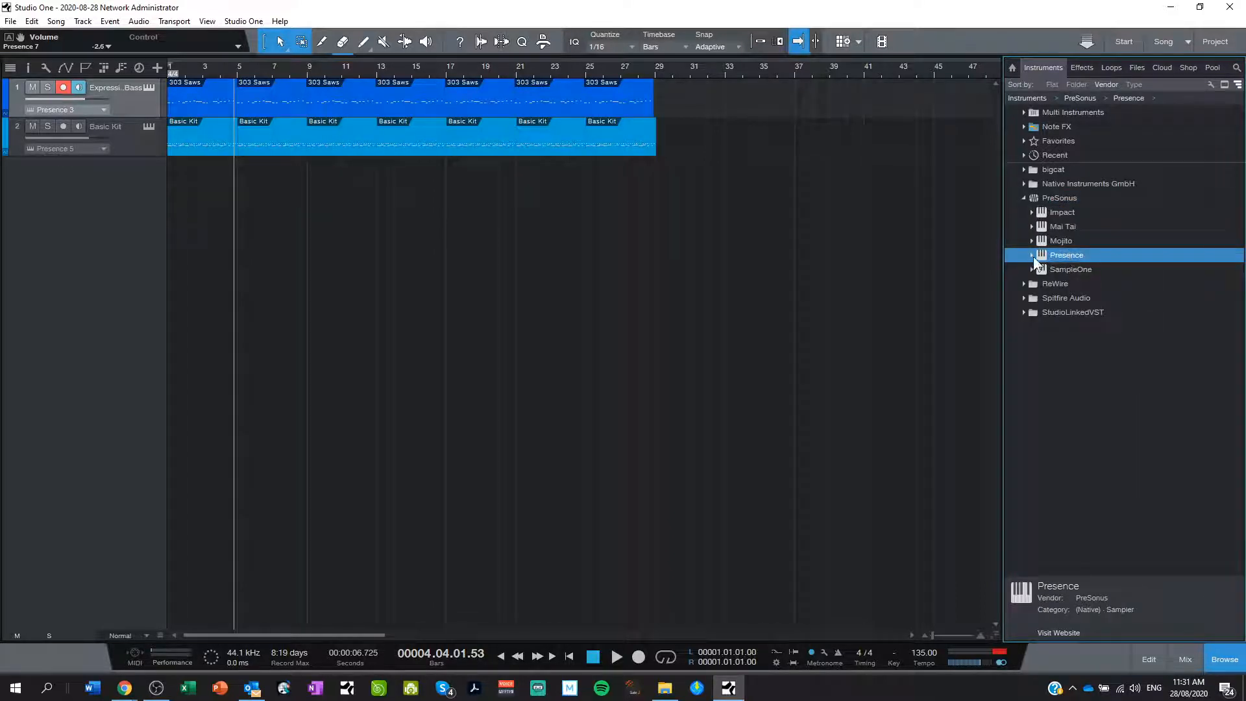
{"action": "left_click", "coordinate": [1032, 254]}
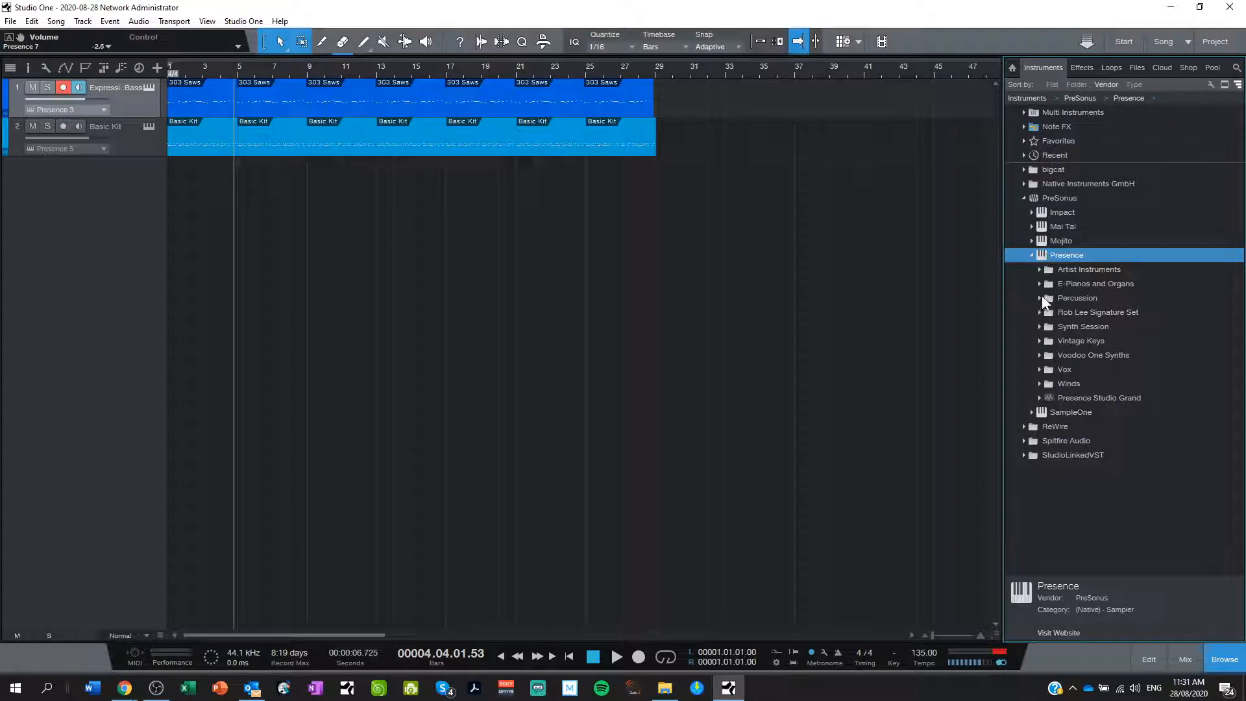
{"action": "left_click", "coordinate": [1089, 269]}
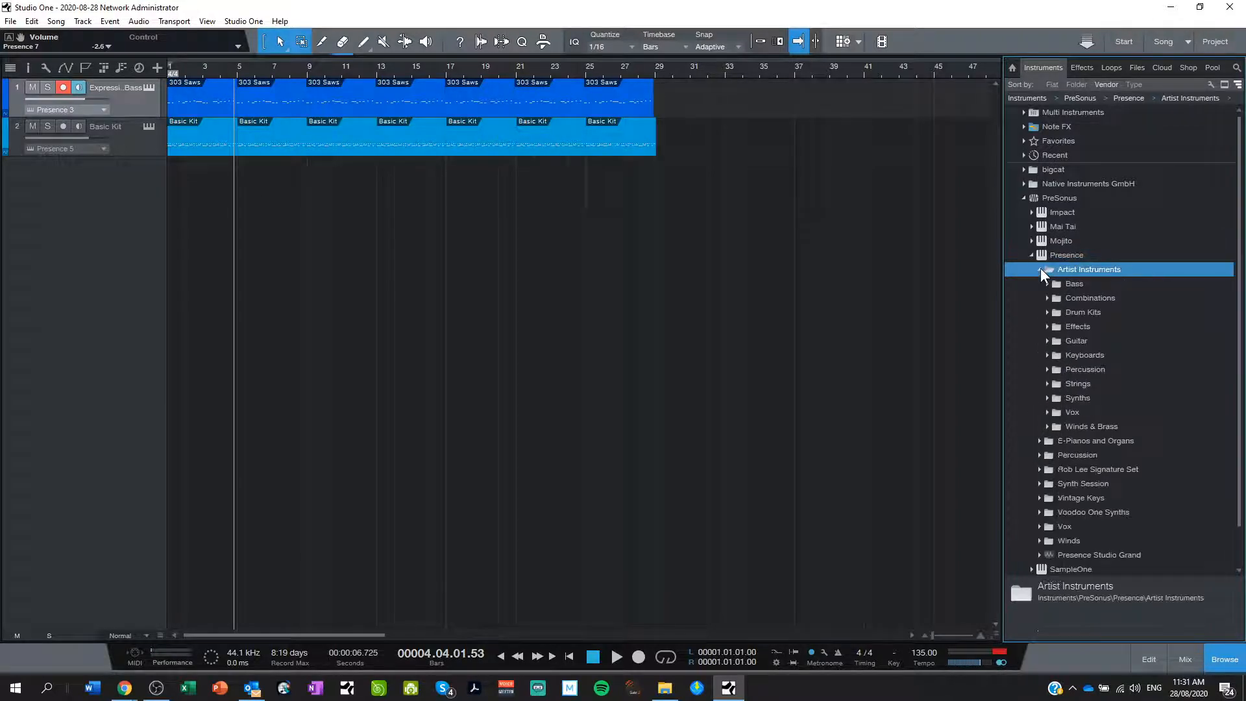
{"action": "left_click", "coordinate": [1083, 354]}
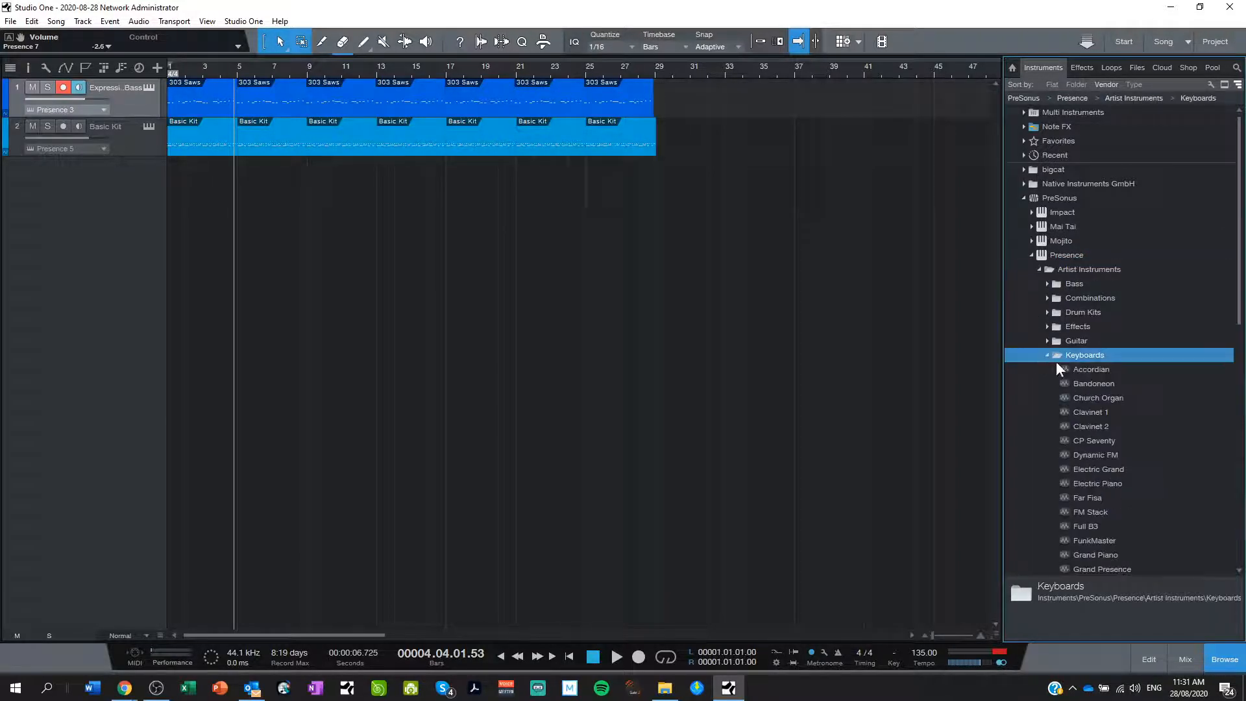
{"action": "scroll", "scroll_direction": "down", "scroll_amount": 3}
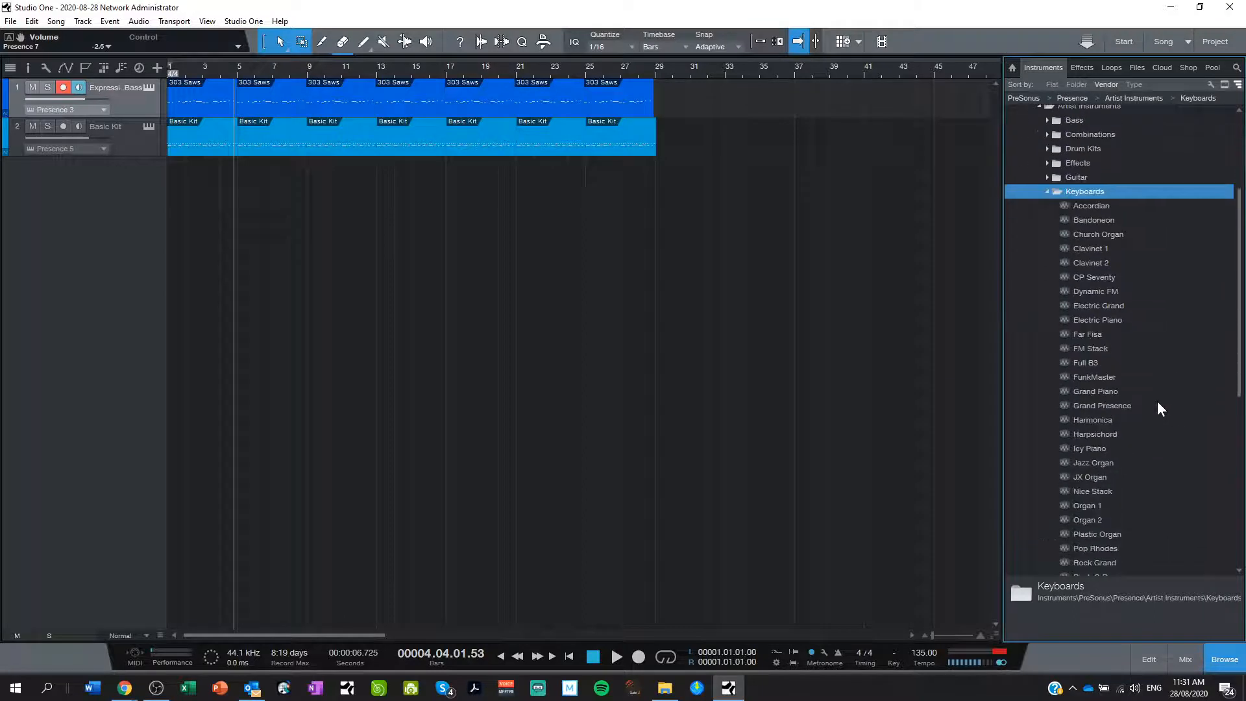
{"action": "scroll", "scroll_direction": "down", "scroll_amount": 3}
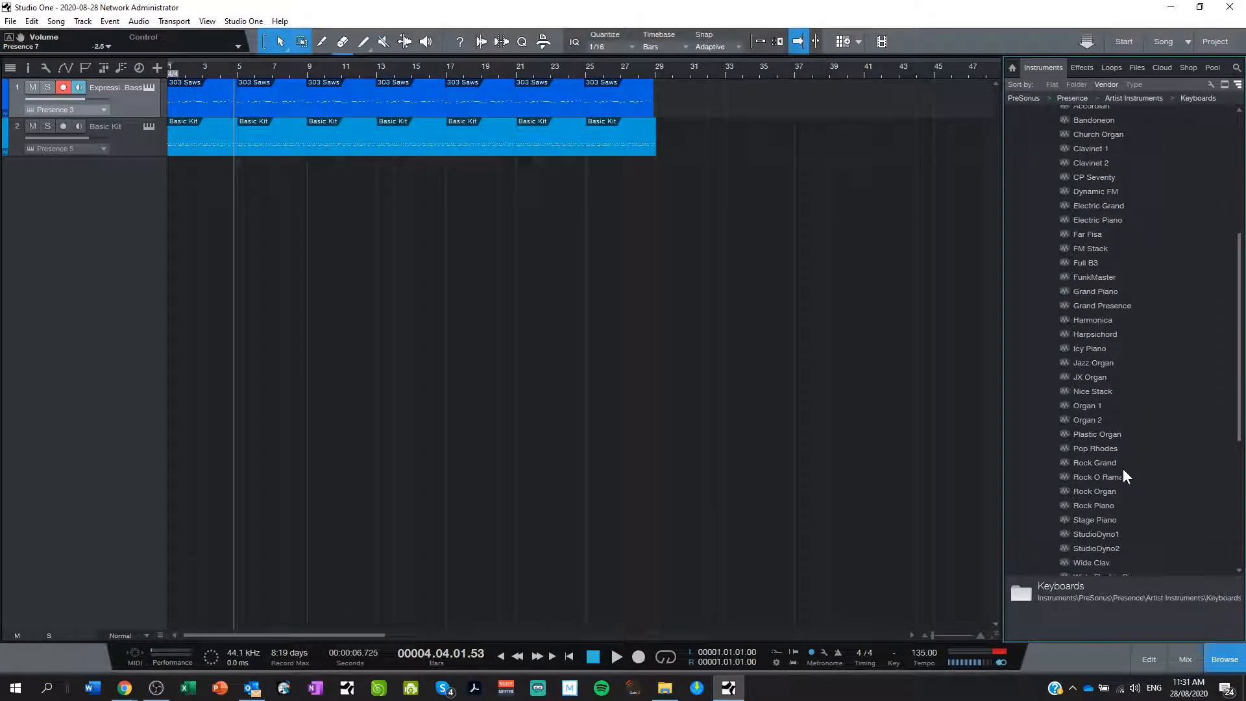
{"action": "left_click", "coordinate": [1093, 491]}
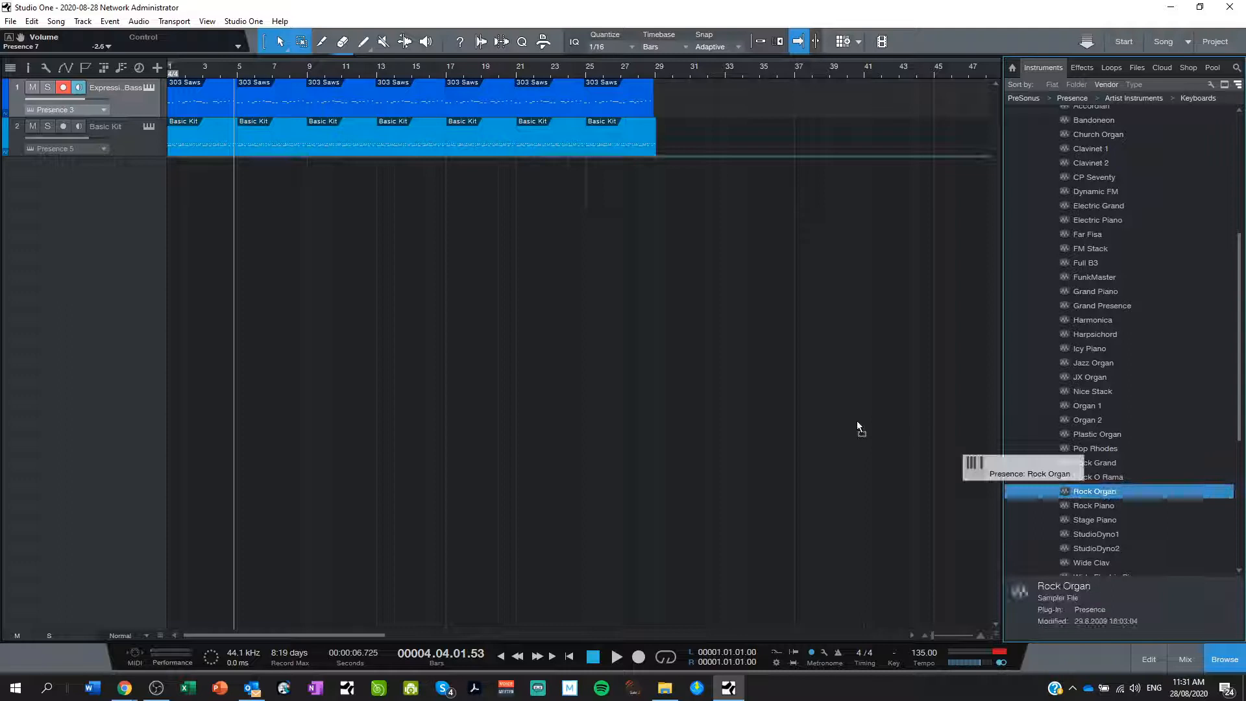
{"action": "double_click", "coordinate": [1096, 490]}
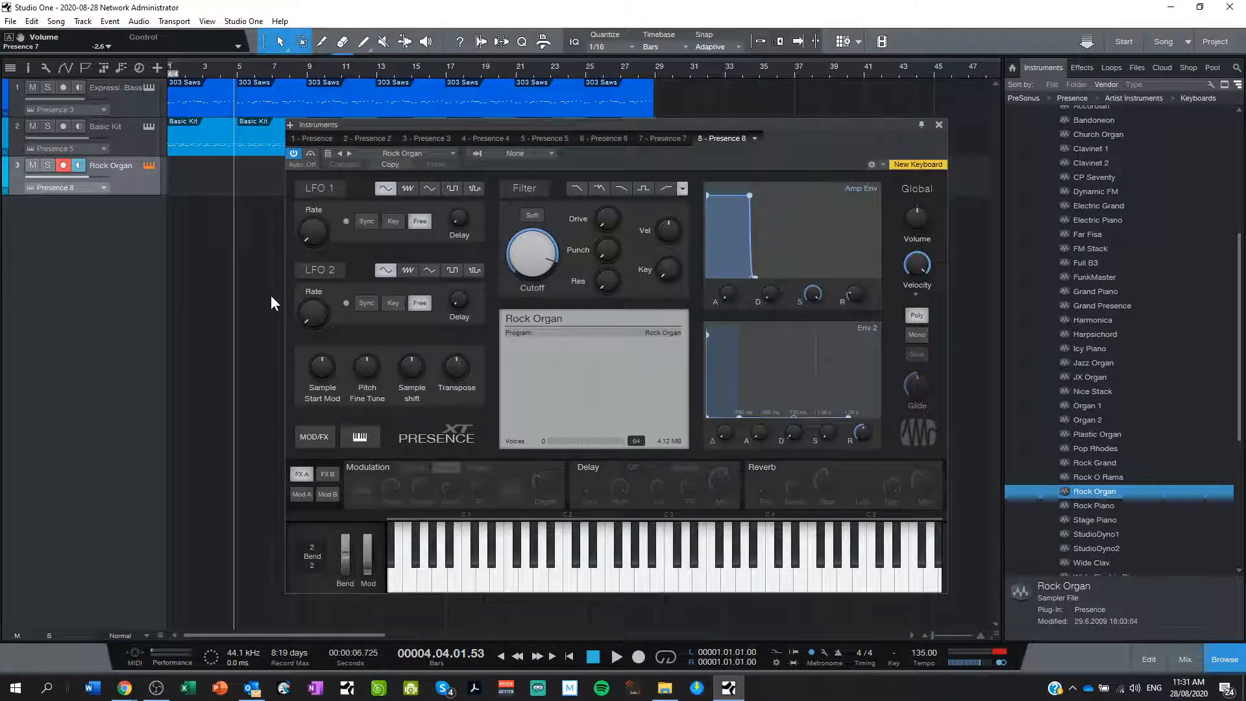
{"action": "mouse_move", "coordinate": [620, 517]}
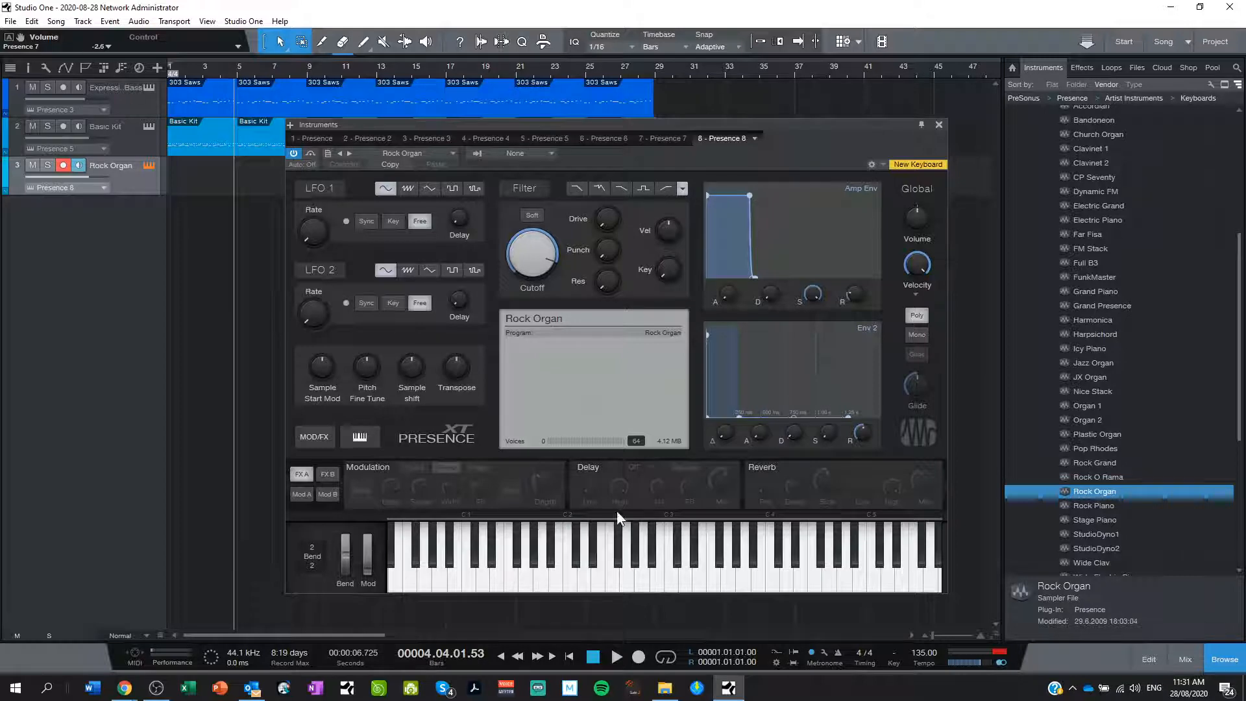
{"action": "mouse_move", "coordinate": [823, 469]}
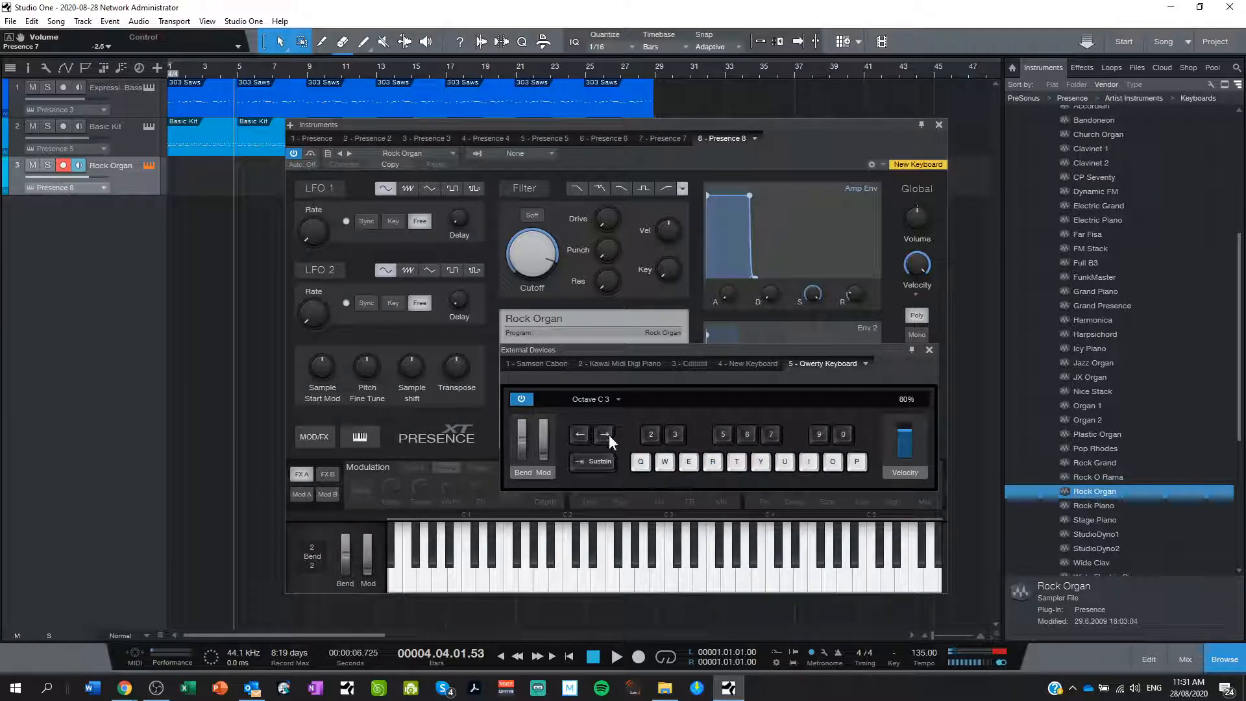
{"action": "left_click", "coordinate": [604, 434]}
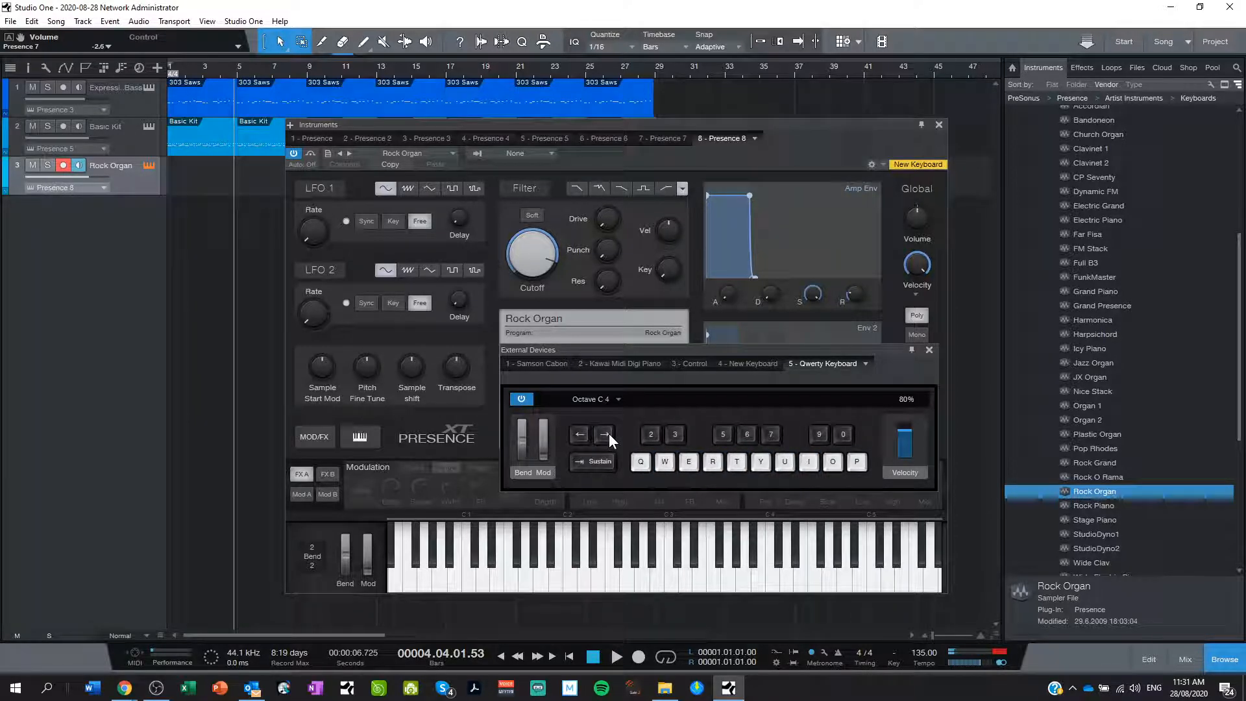
{"action": "left_click", "coordinate": [640, 461]}
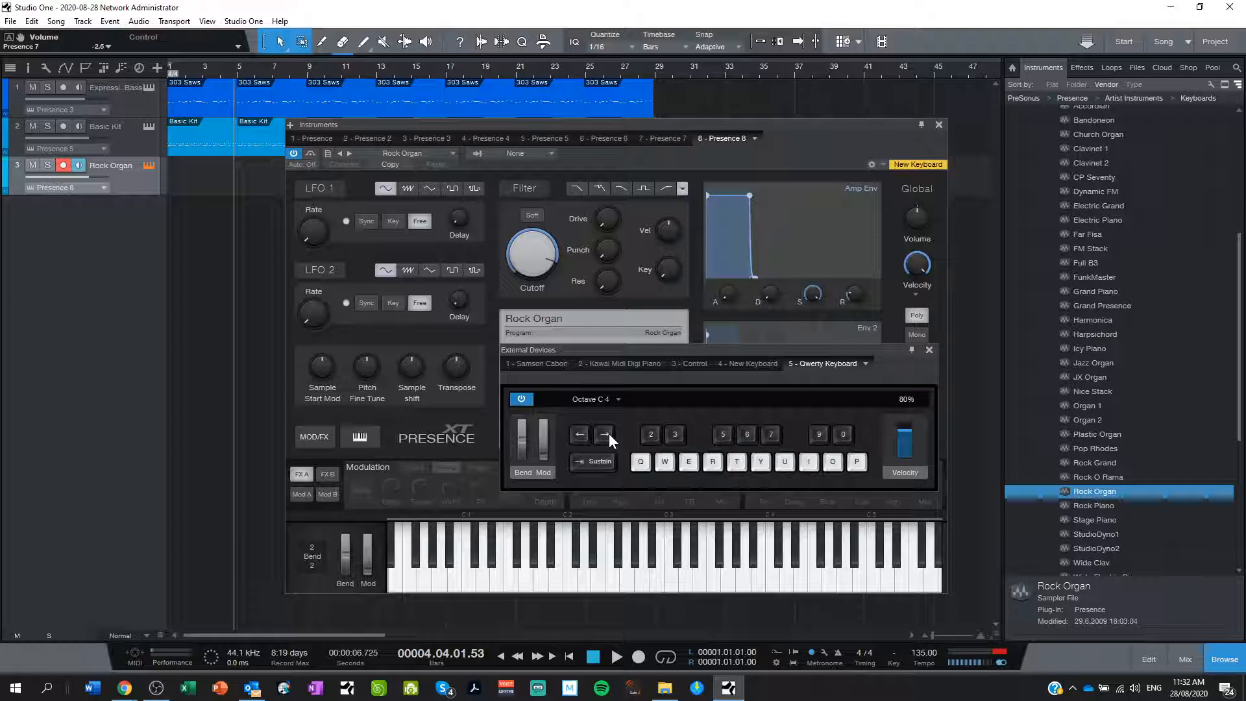
{"action": "left_click", "coordinate": [639, 462]}
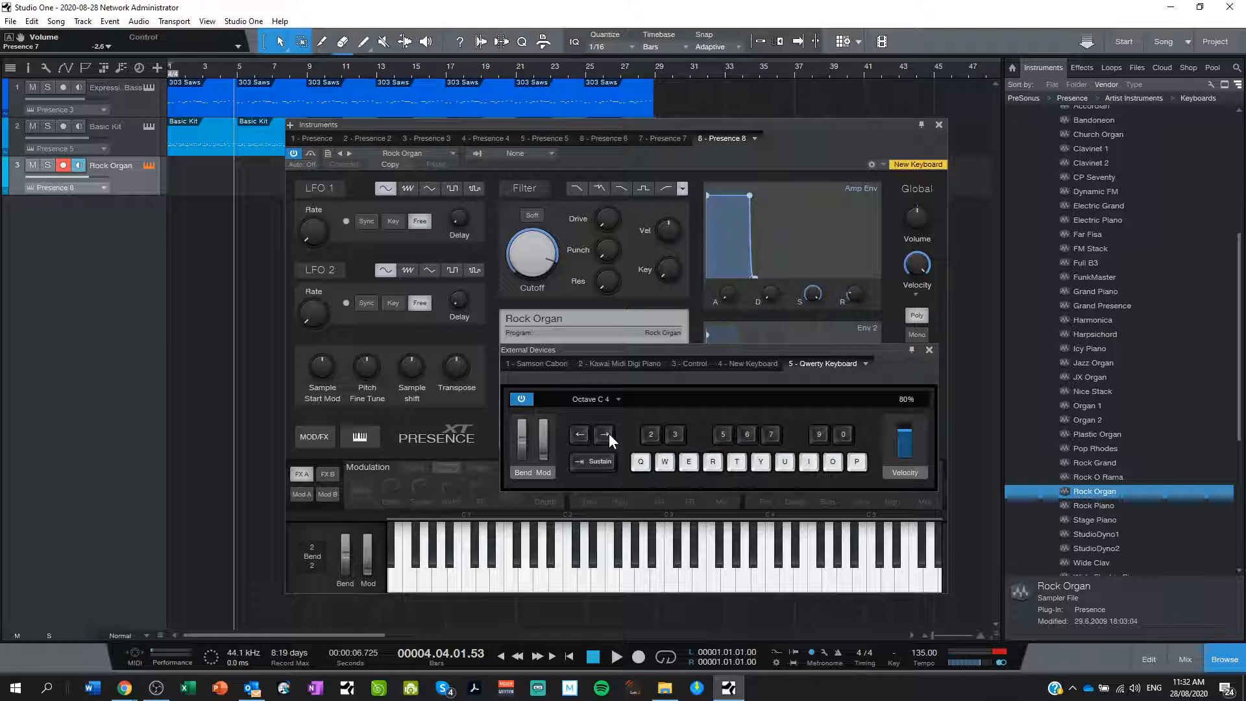
{"action": "left_click", "coordinate": [640, 462]}
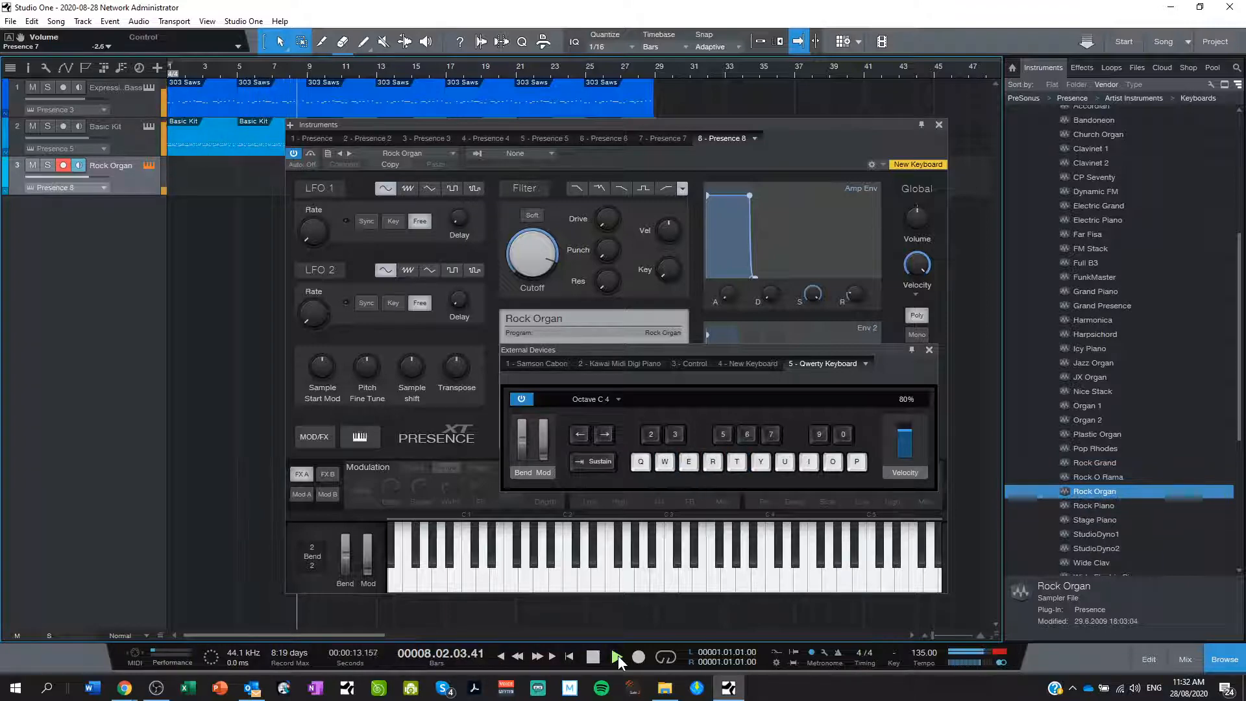
{"action": "left_click", "coordinate": [615, 656]}
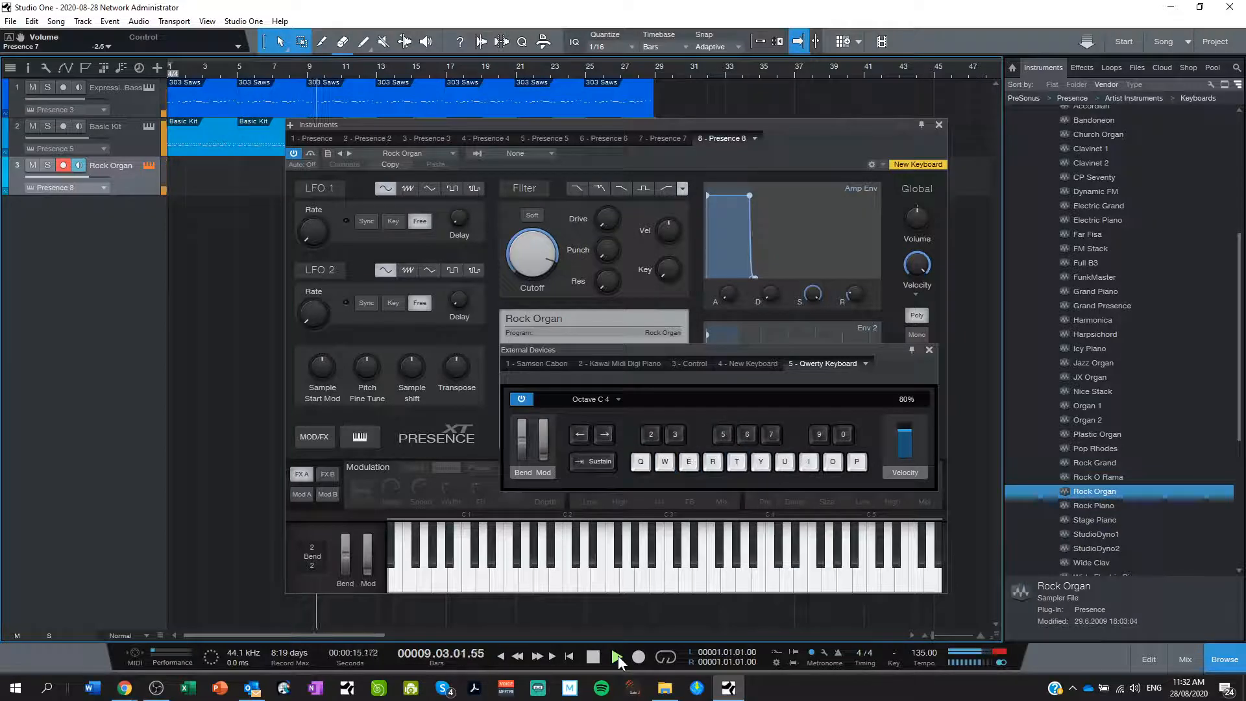
{"action": "left_click", "coordinate": [615, 657]}
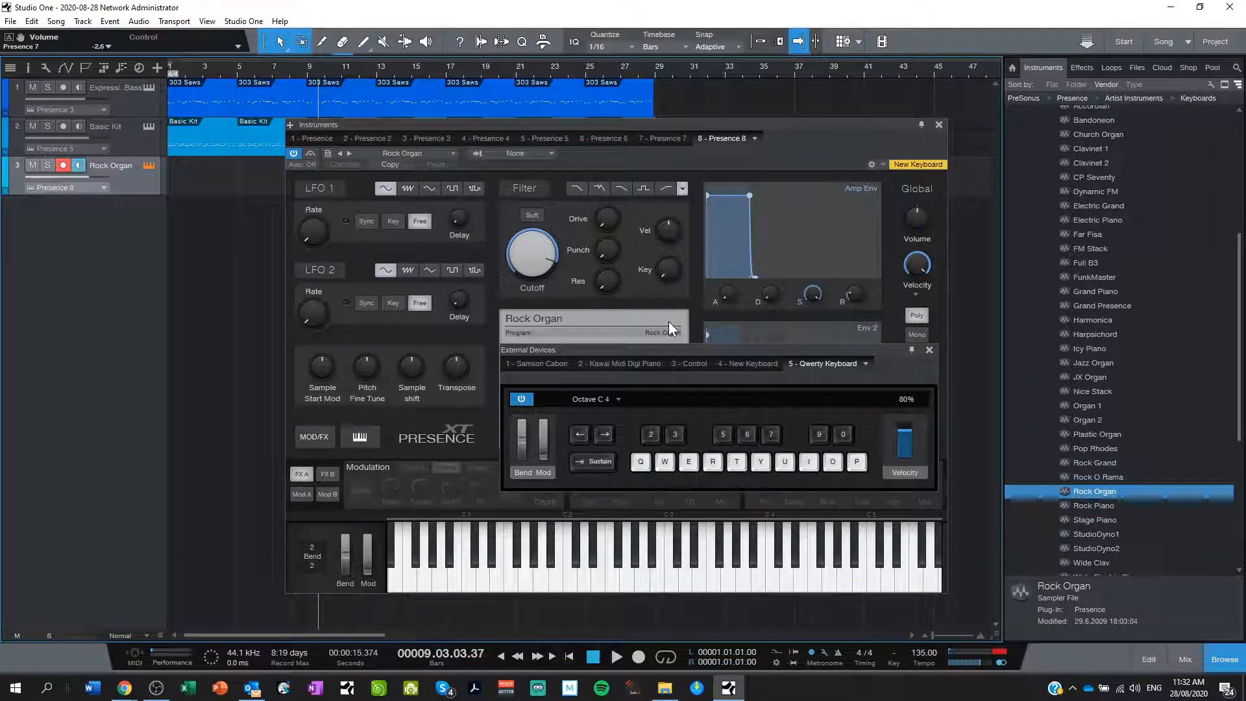
{"action": "left_click", "coordinate": [688, 462]}
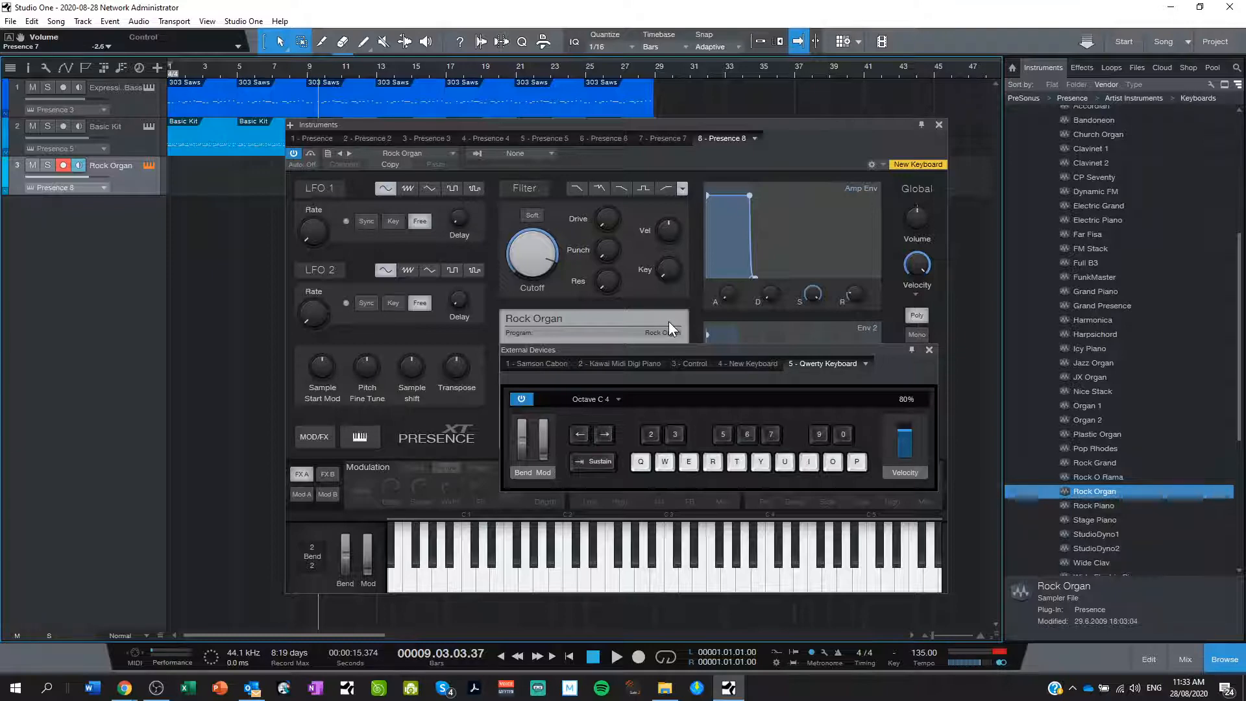
{"action": "left_click", "coordinate": [809, 462]}
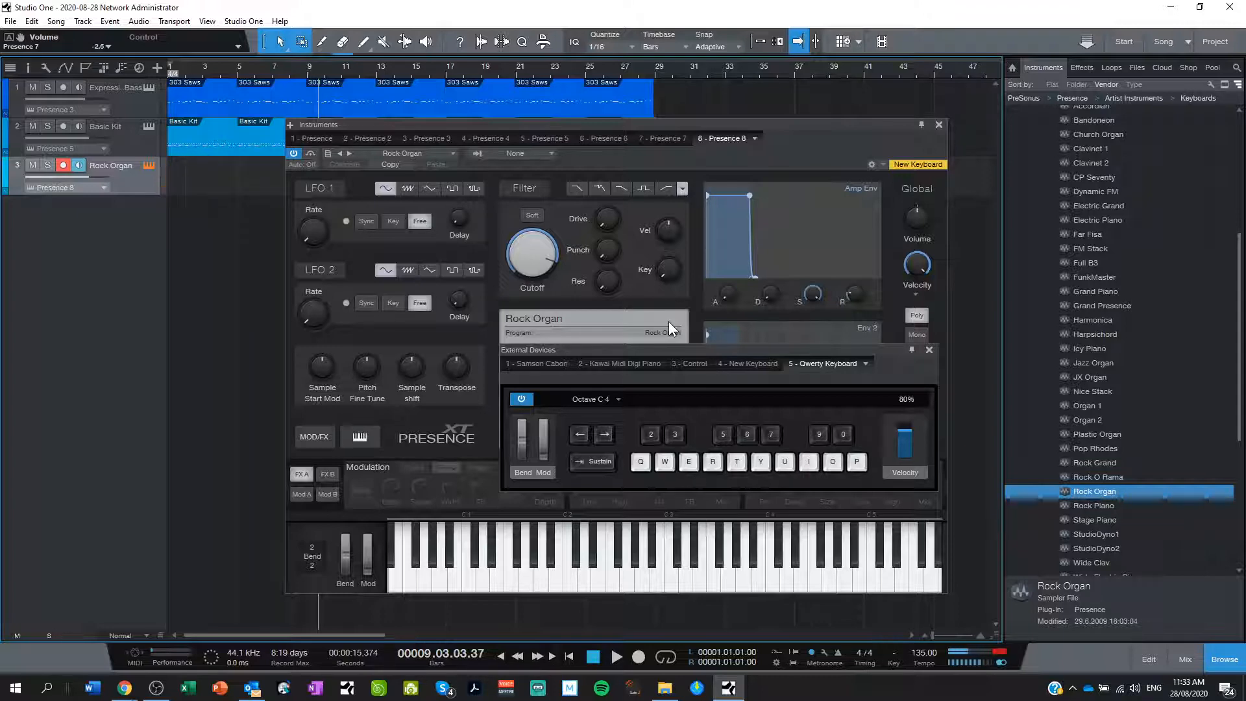
{"action": "left_click", "coordinate": [784, 462]}
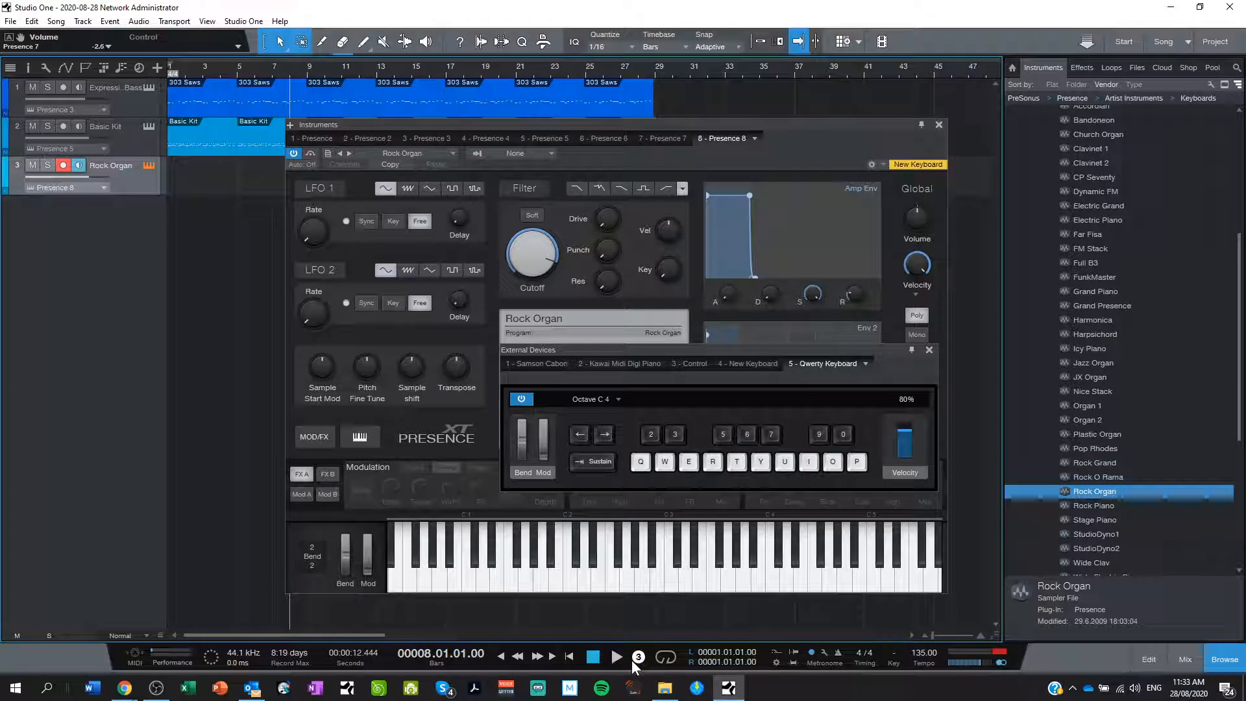
{"action": "left_click", "coordinate": [617, 657]}
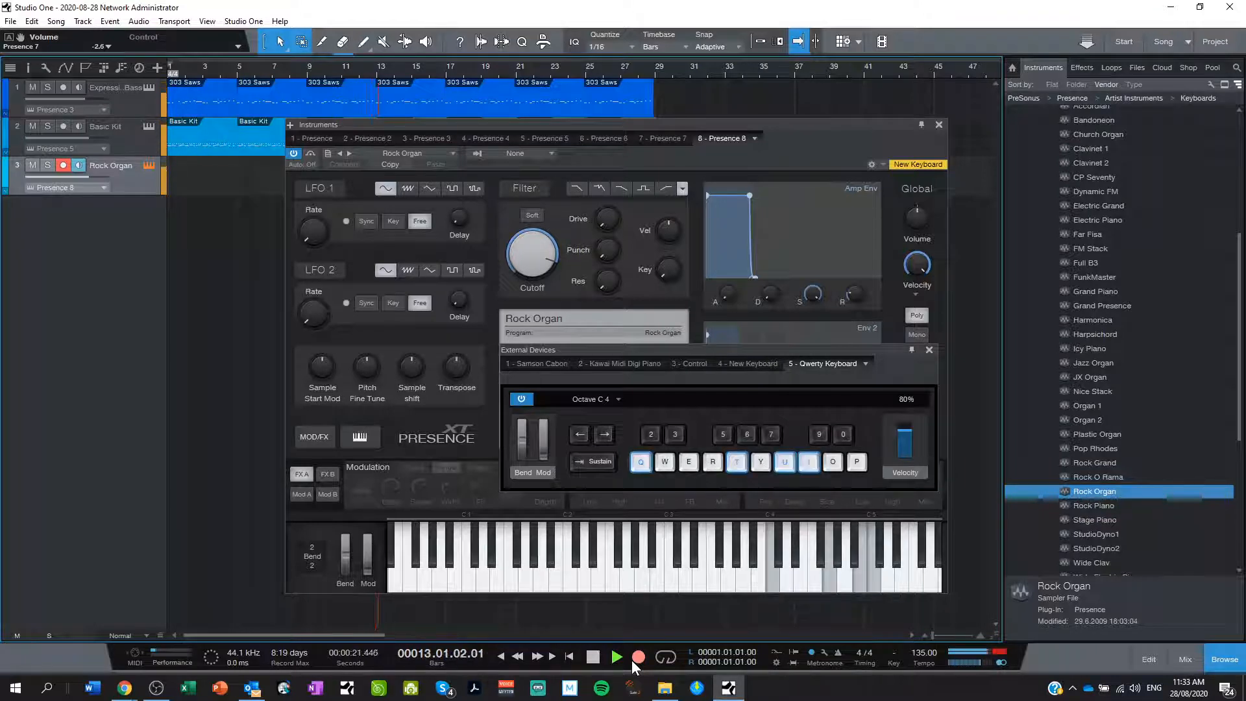
{"action": "left_click", "coordinate": [616, 657]}
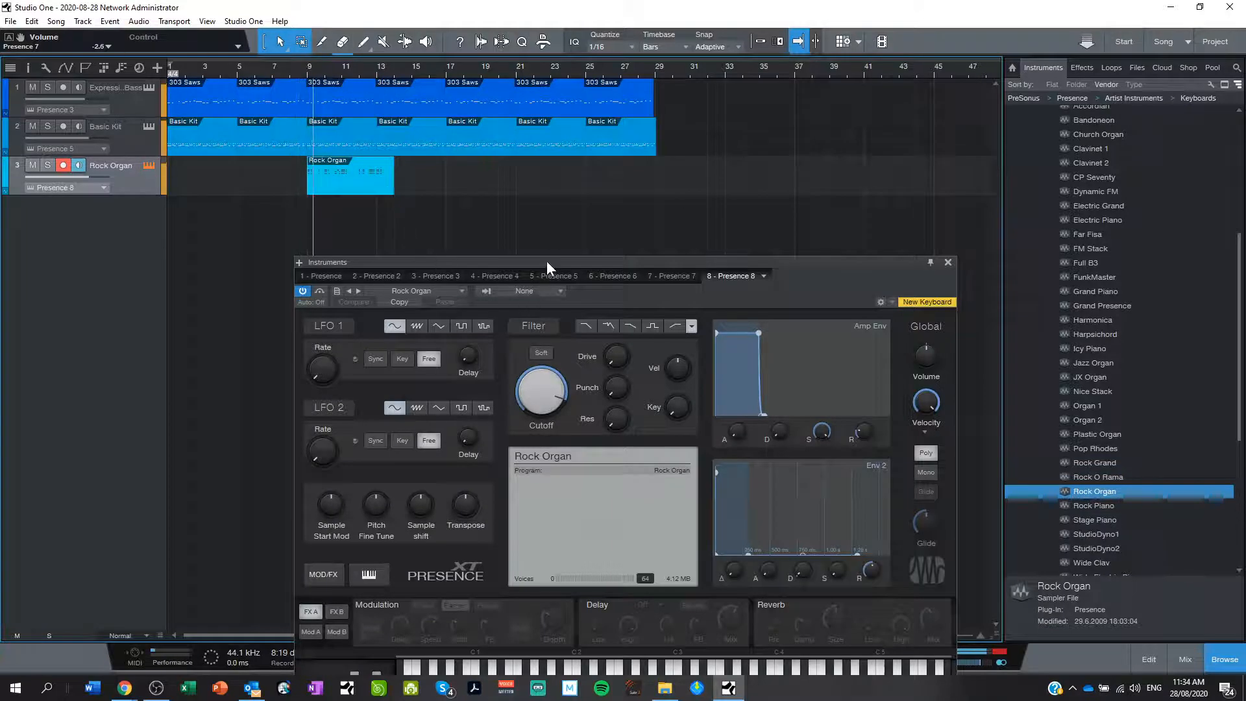
{"action": "left_click_drag", "start_coordinate": [548, 262], "coordinate": [592, 155]}
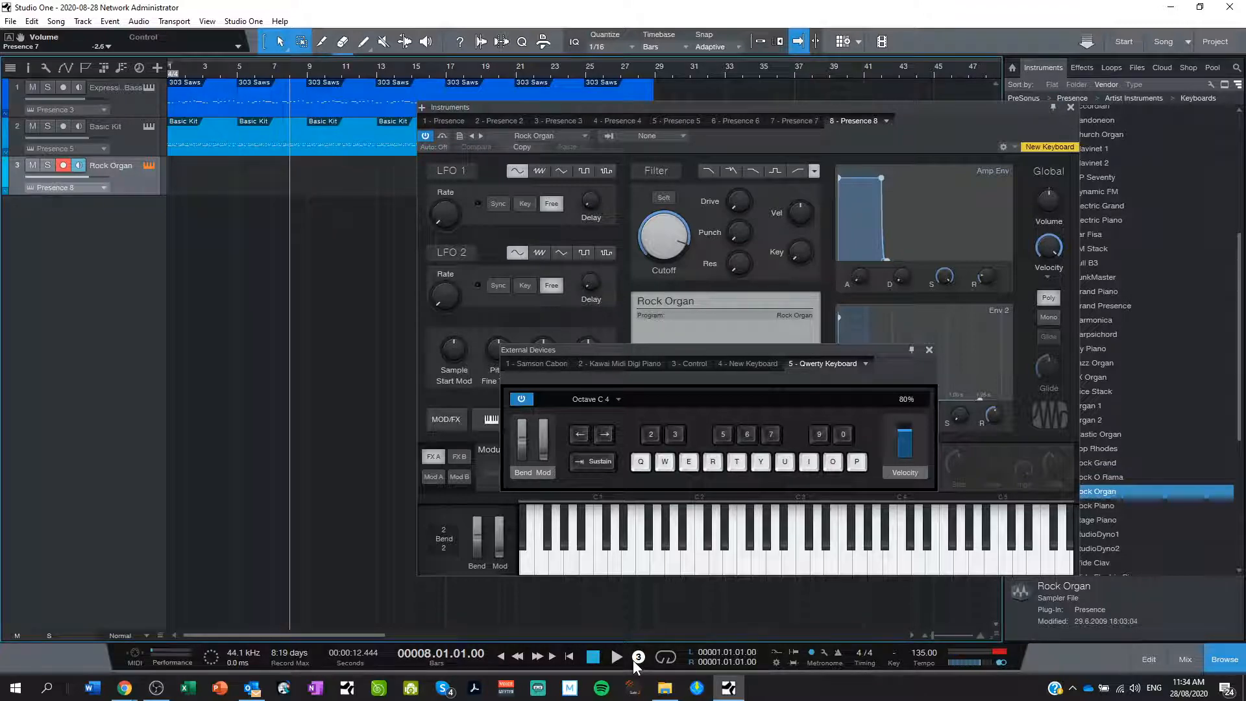
Record a held Rock Organ chord clip on track 3 from bar 8 to about bar 13
{"action": "left_click", "coordinate": [639, 657]}
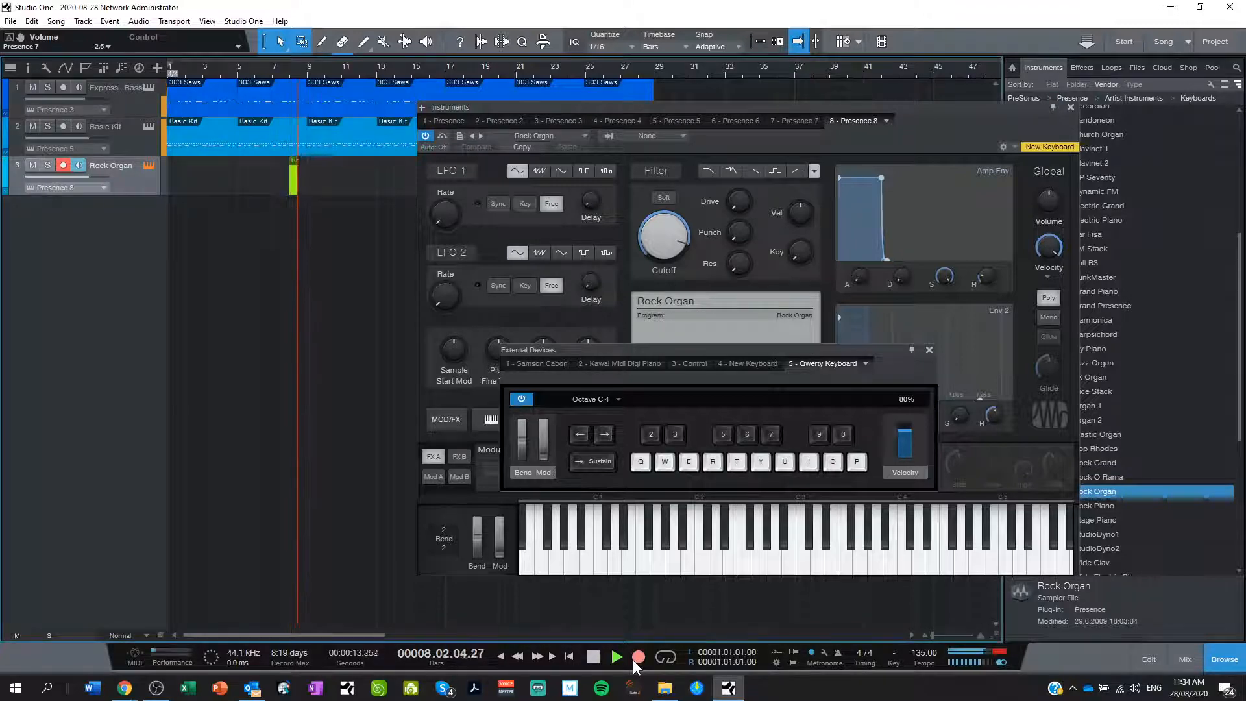
{"action": "left_click", "coordinate": [616, 657]}
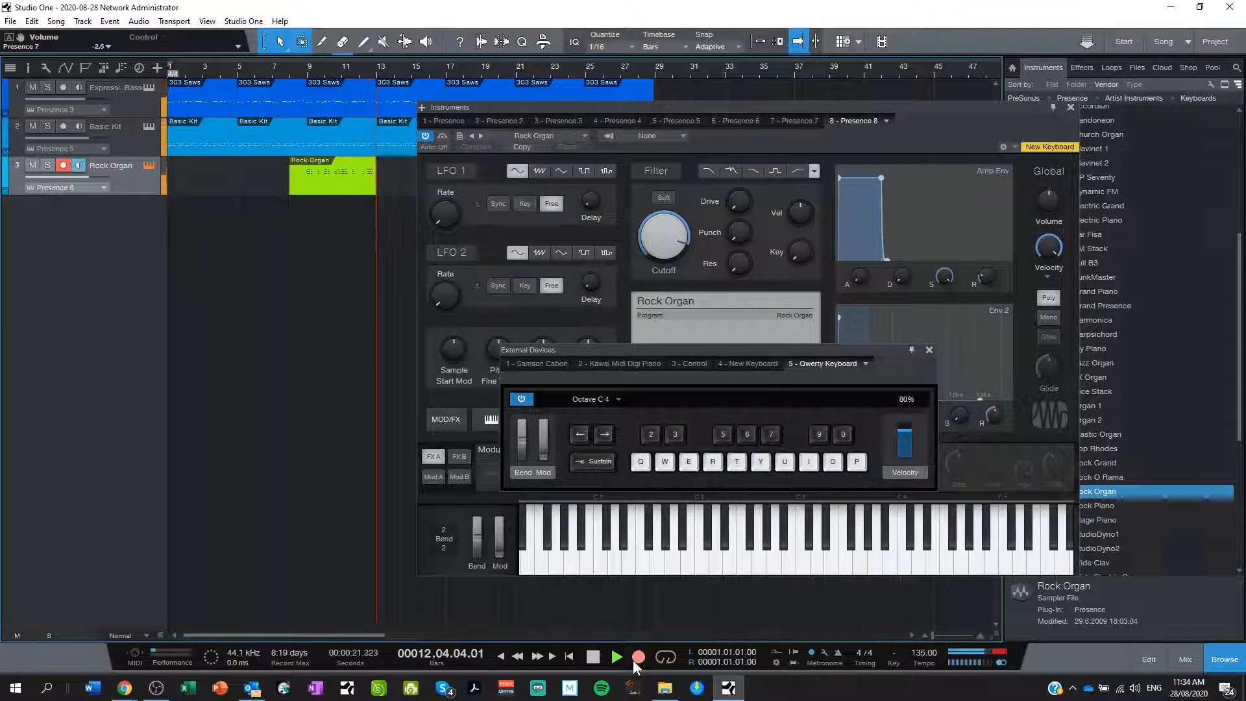
{"action": "left_click", "coordinate": [638, 656]}
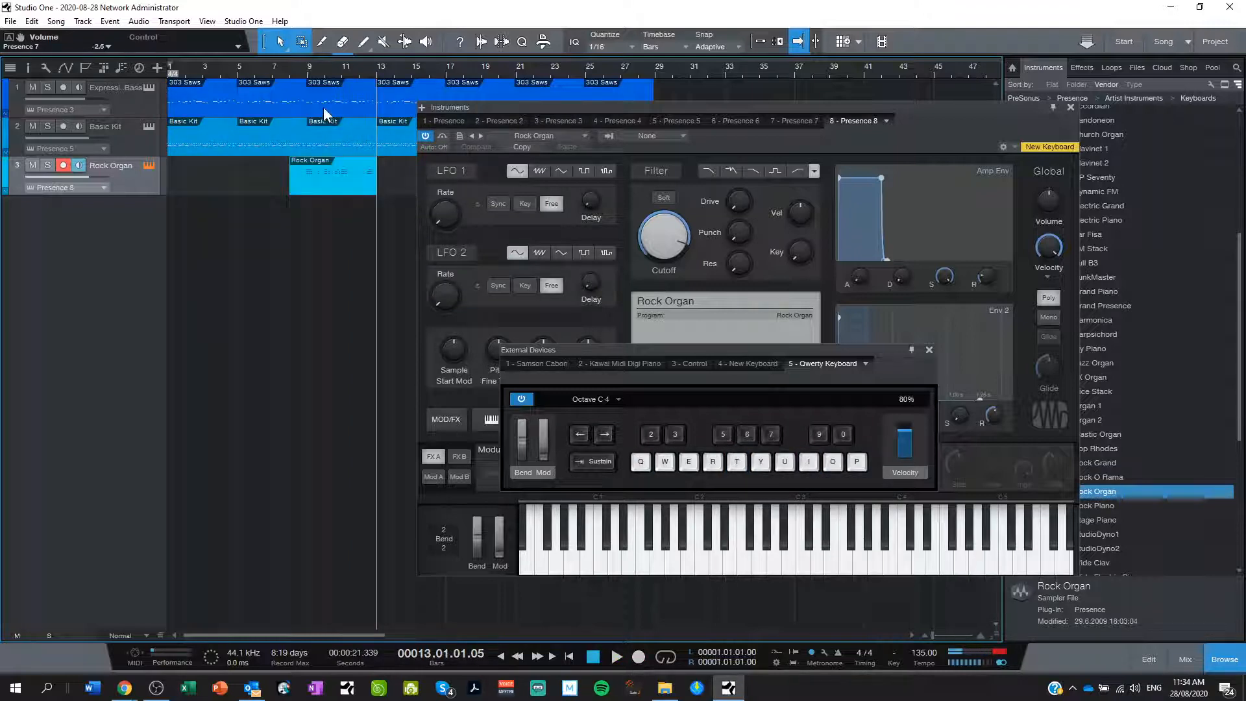
{"action": "left_click", "coordinate": [618, 658]}
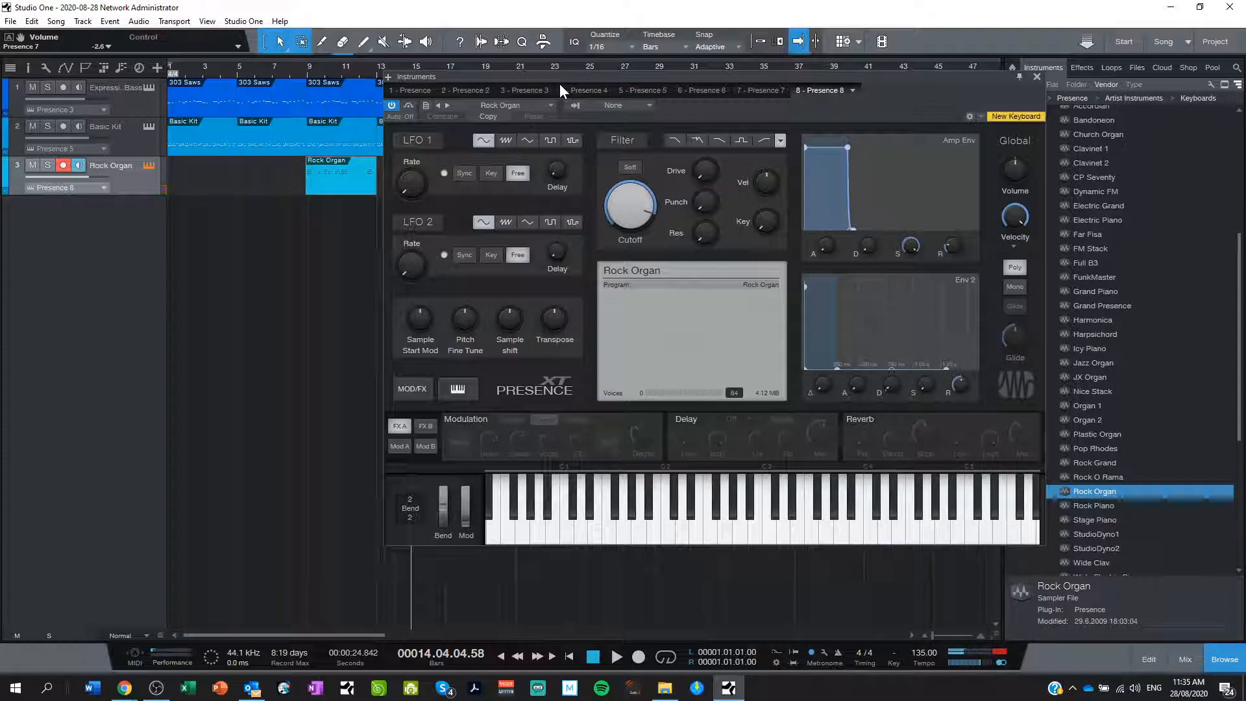
{"action": "mouse_move", "coordinate": [427, 603]}
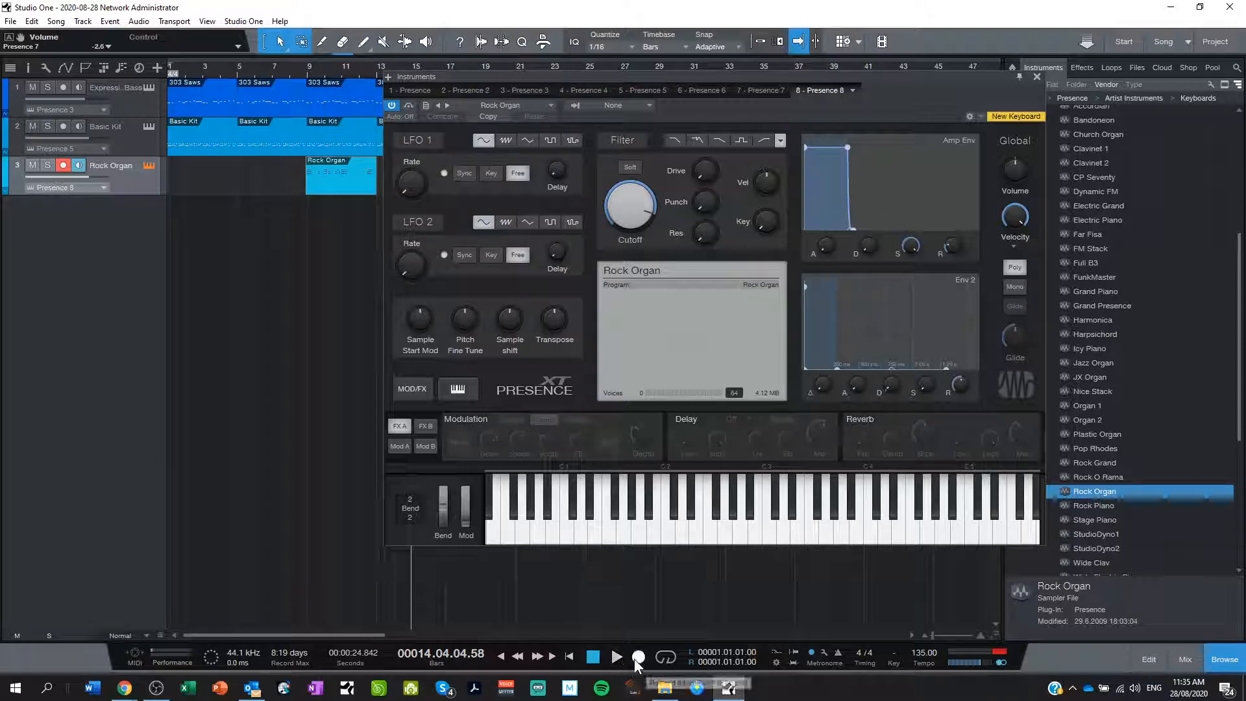
{"action": "mouse_move", "coordinate": [639, 658]}
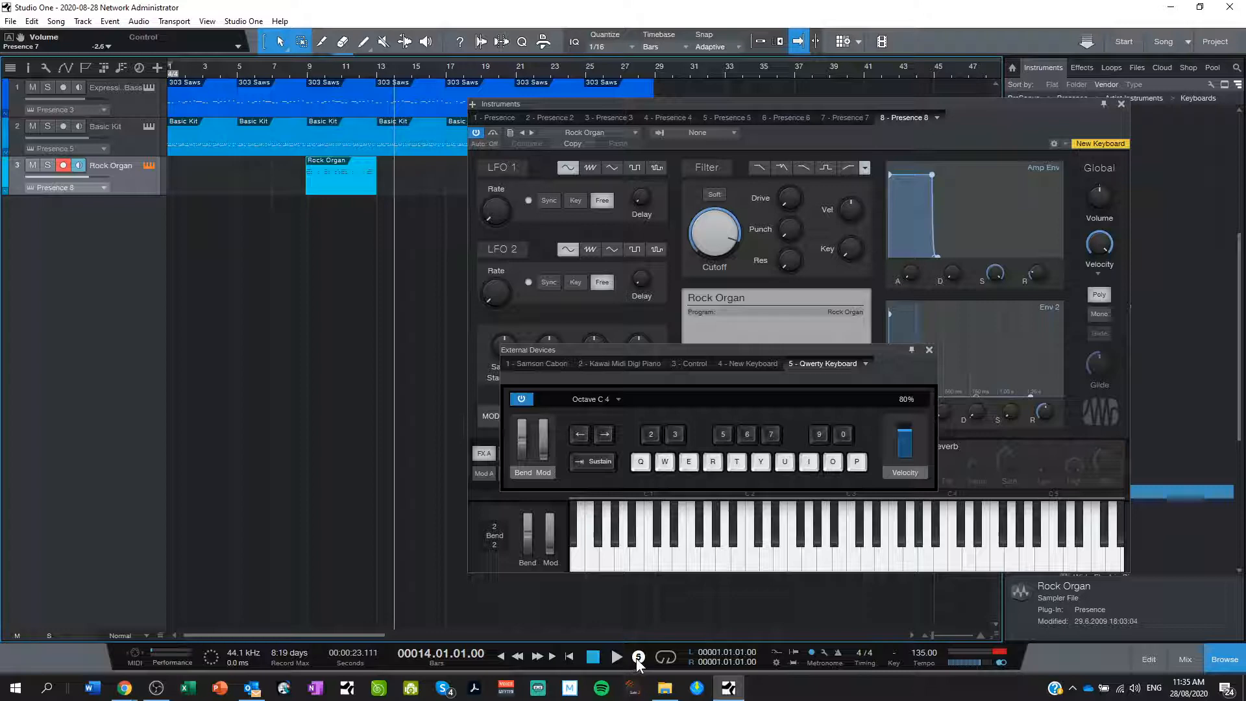
Record a second organ chord clip from bar 14 to about bar 23 and close the Instruments window
{"action": "left_click", "coordinate": [639, 656]}
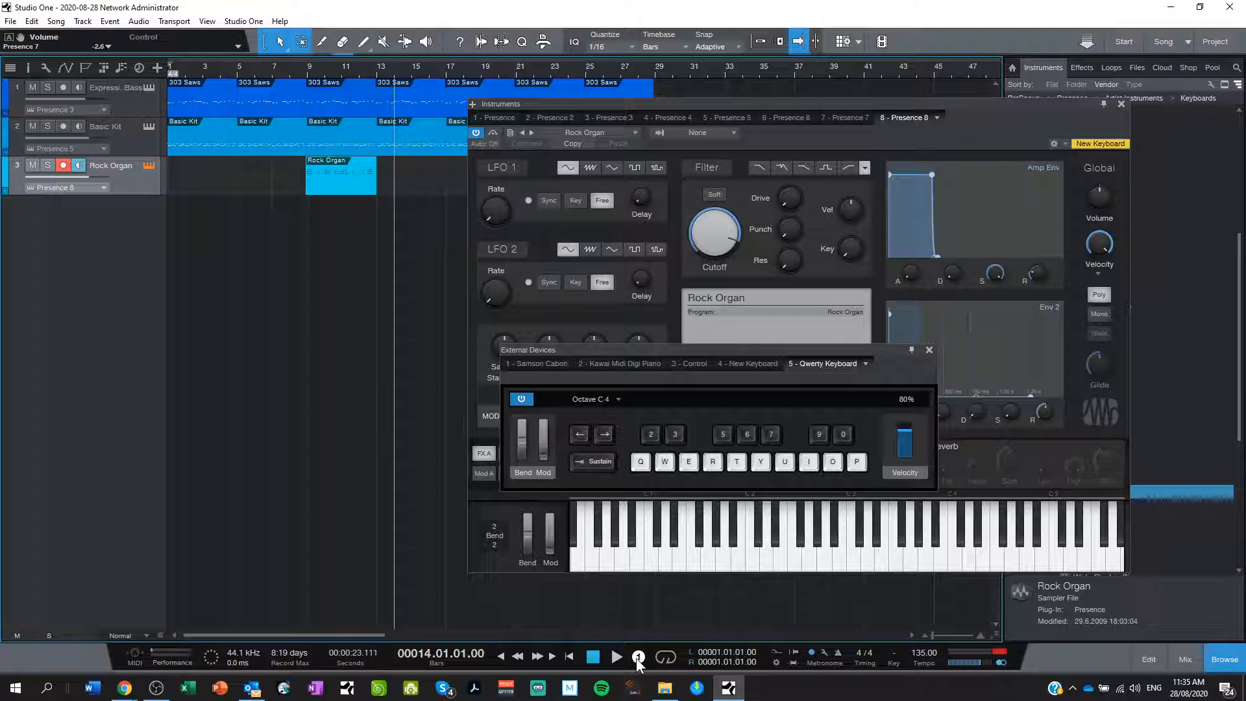
{"action": "left_click", "coordinate": [616, 656]}
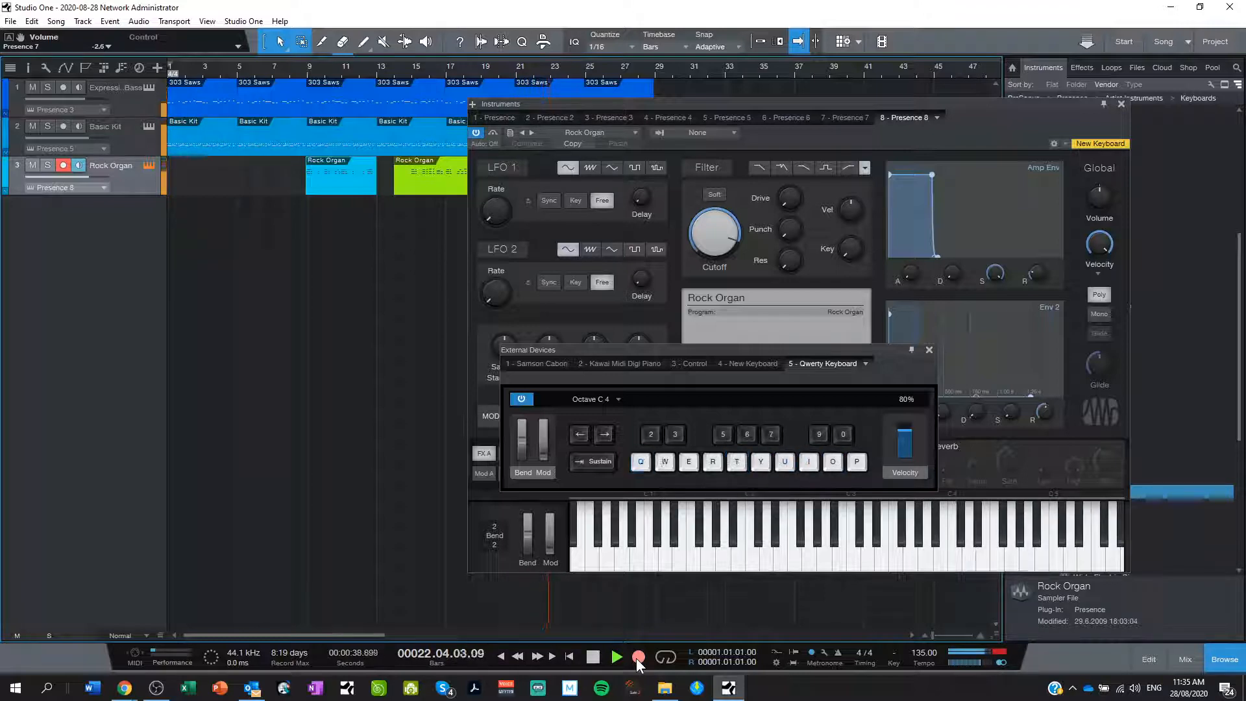
{"action": "left_click", "coordinate": [618, 656]}
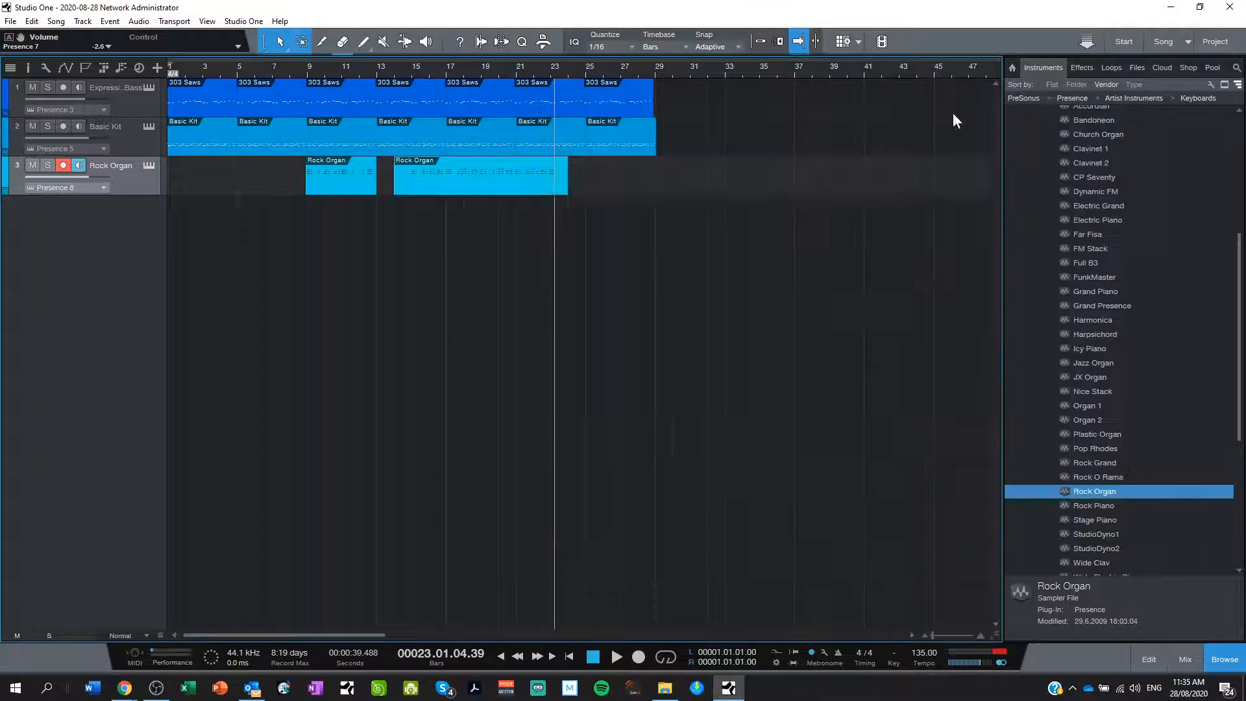
{"action": "left_click", "coordinate": [408, 75]}
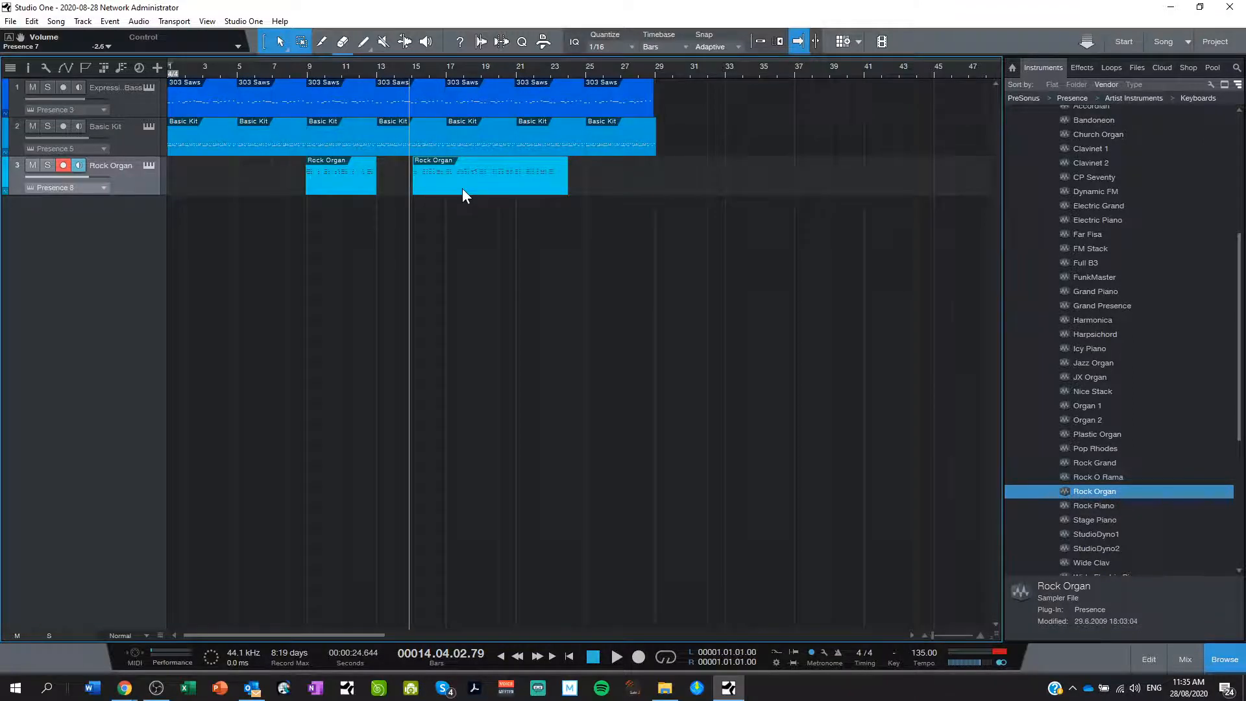
Open the second Rock Organ clip in the note editor and select a chord note
{"action": "double_click", "coordinate": [490, 176]}
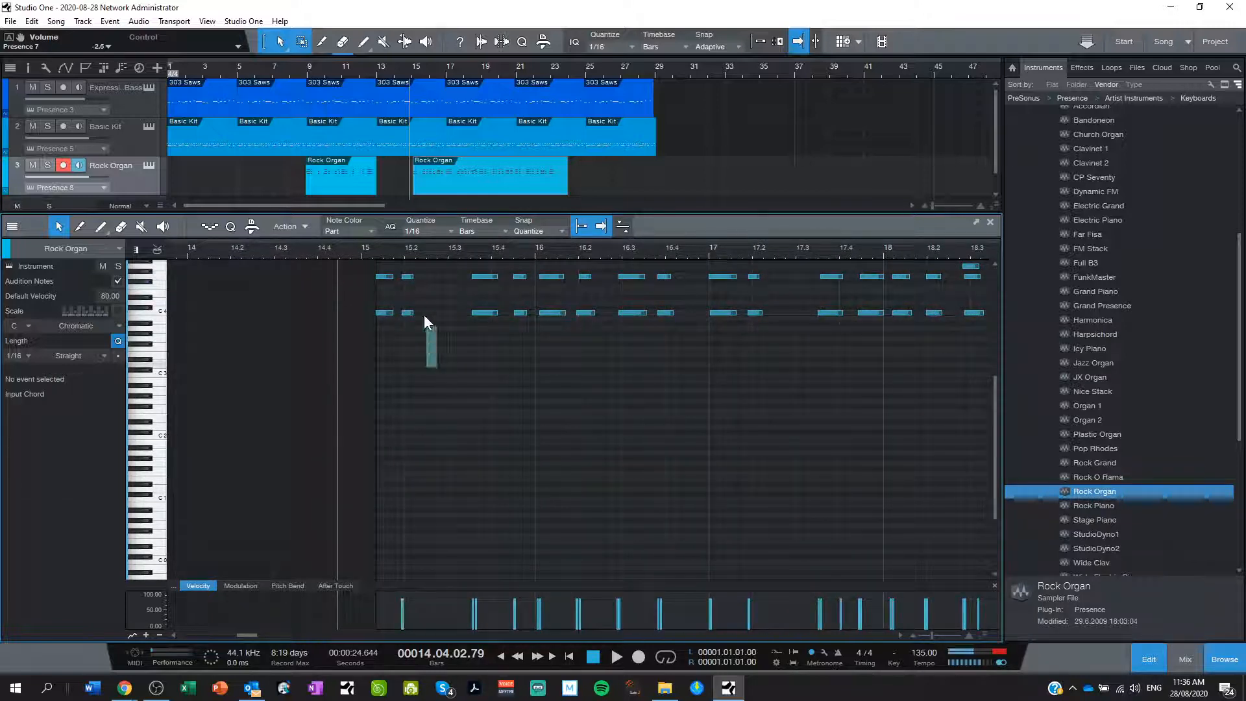
{"action": "left_click", "coordinate": [409, 276]}
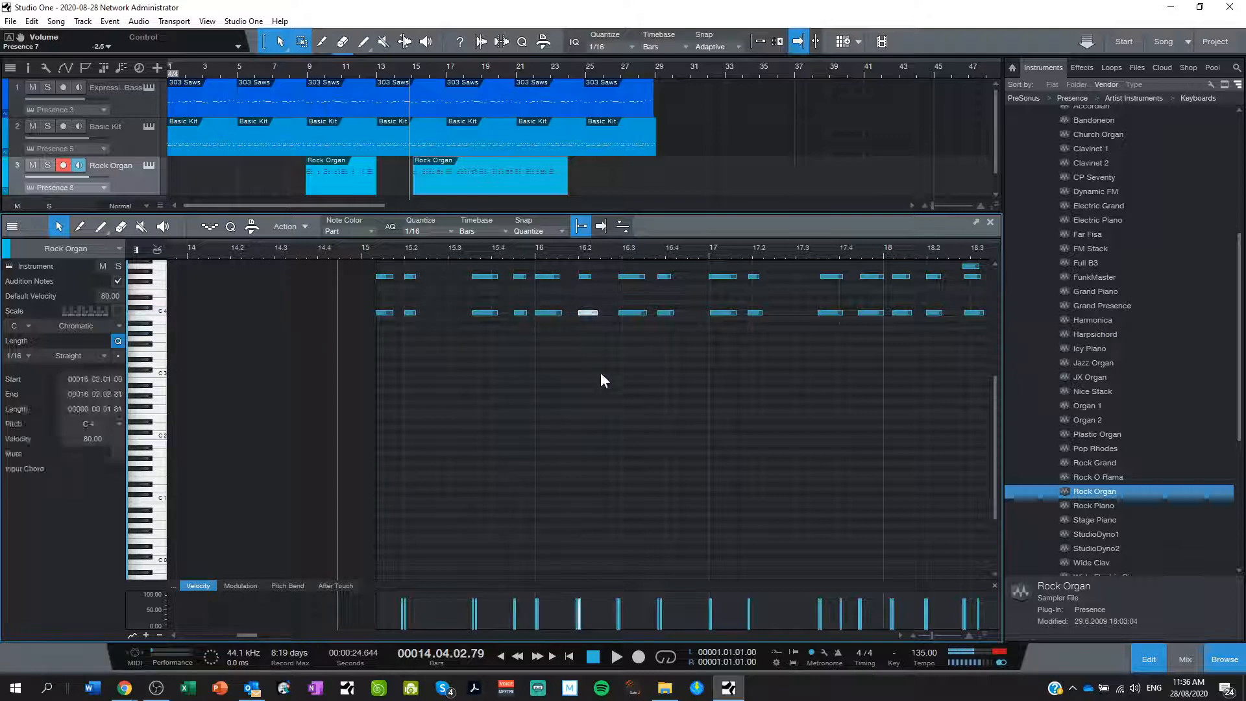
{"action": "left_click", "coordinate": [616, 658]}
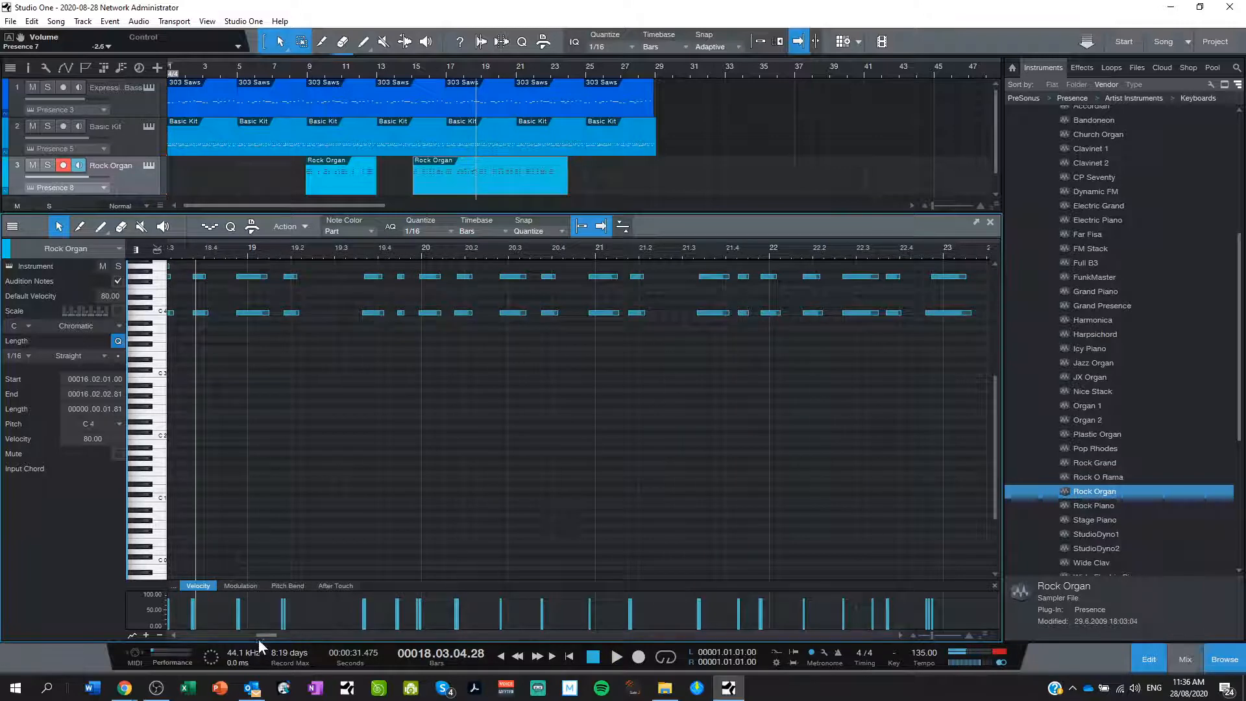
Scroll back and select the chord notes around bars 19-20
{"action": "scroll", "scroll_direction": "left", "scroll_amount": 3}
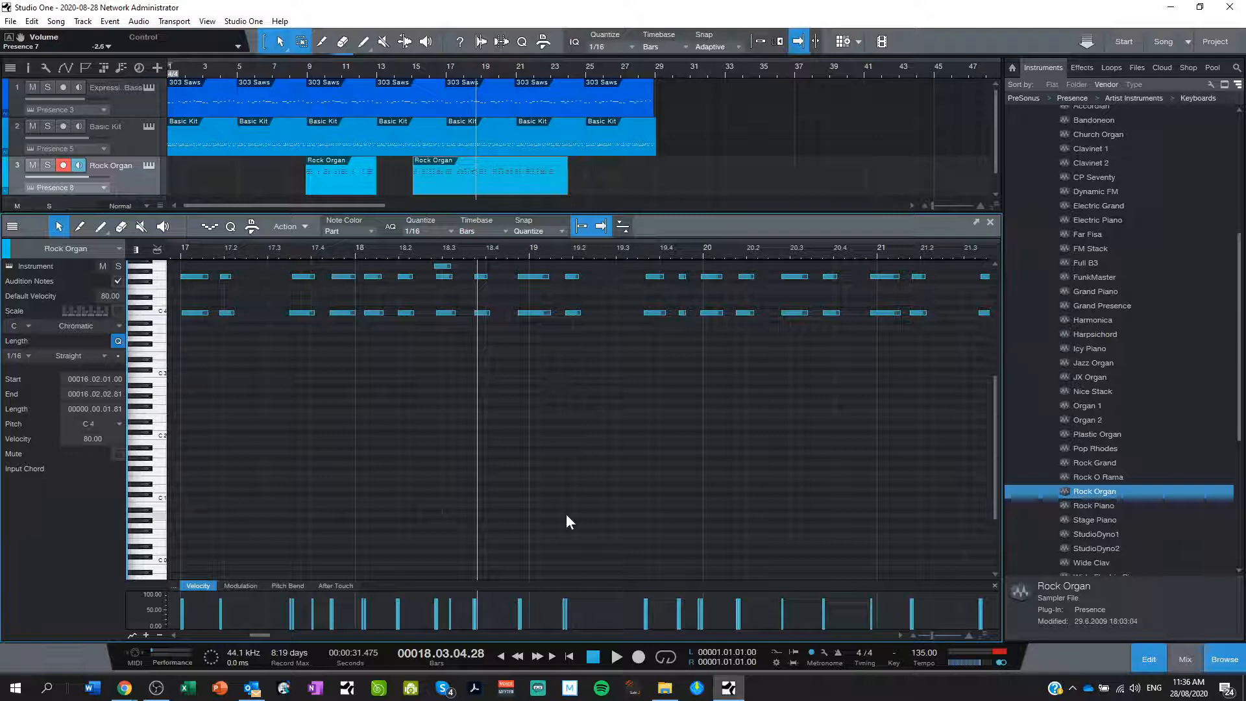
{"action": "mouse_move", "coordinate": [764, 688]}
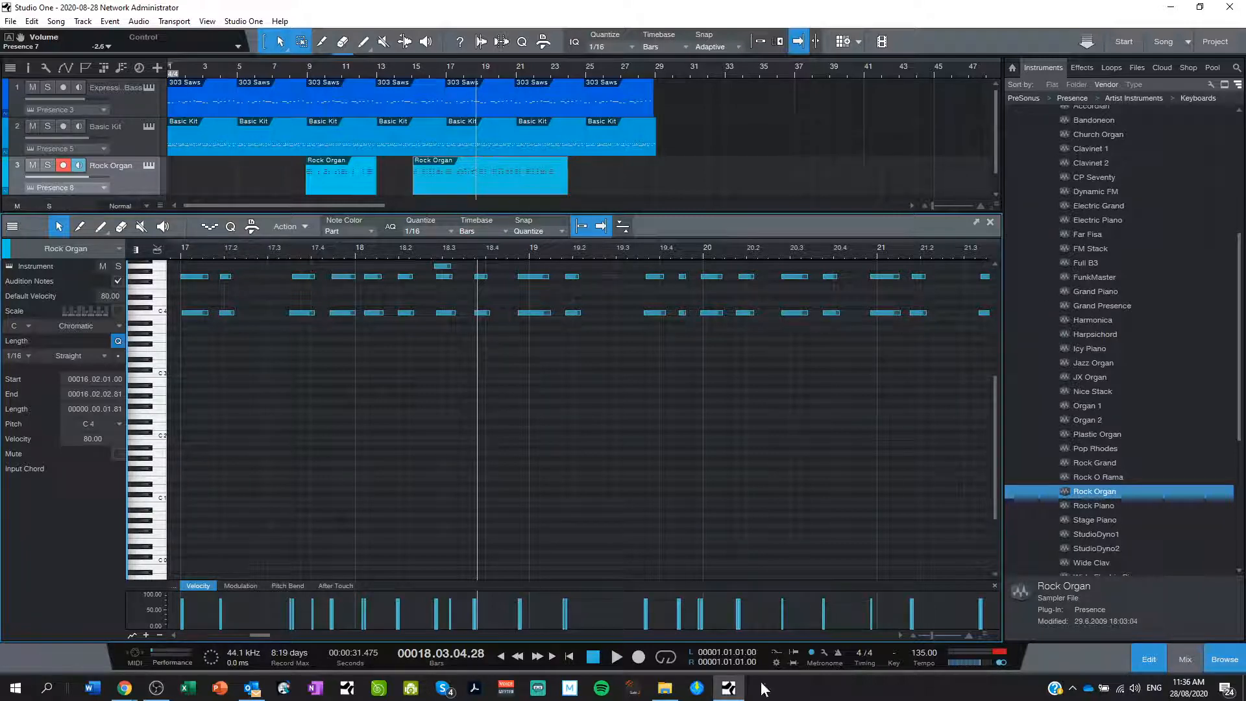
{"action": "left_click", "coordinate": [557, 398]}
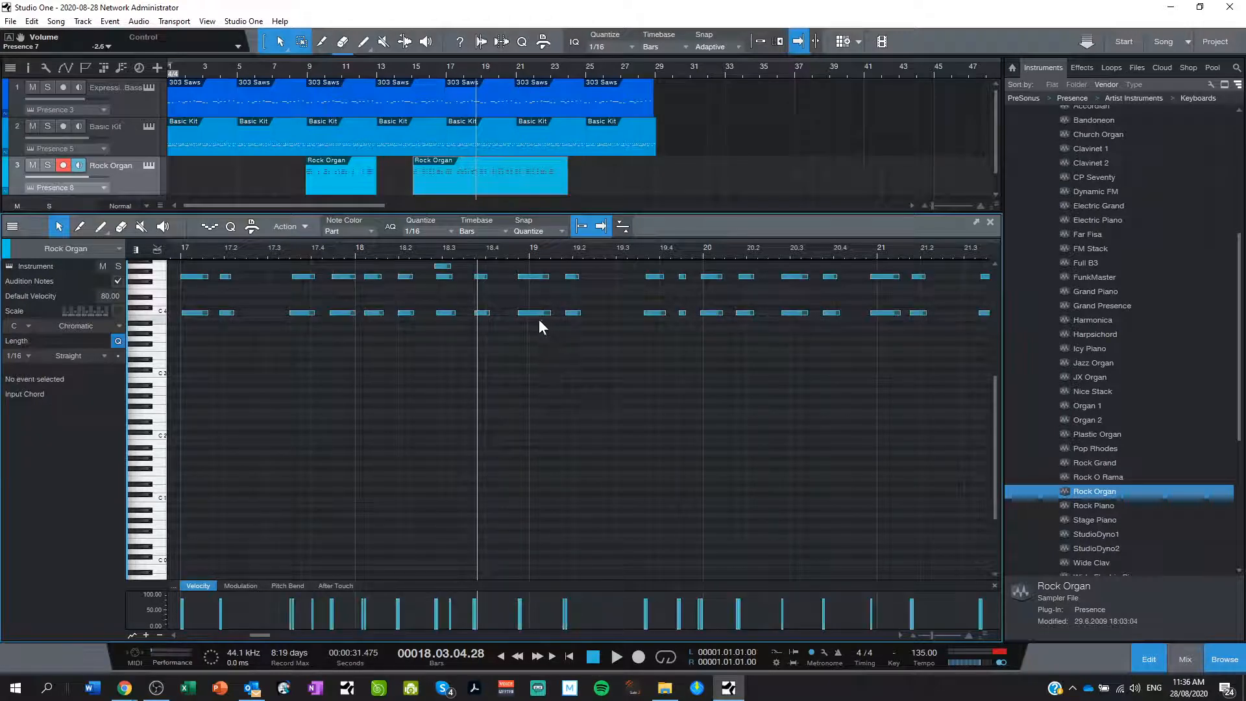
{"action": "left_click", "coordinate": [532, 276]}
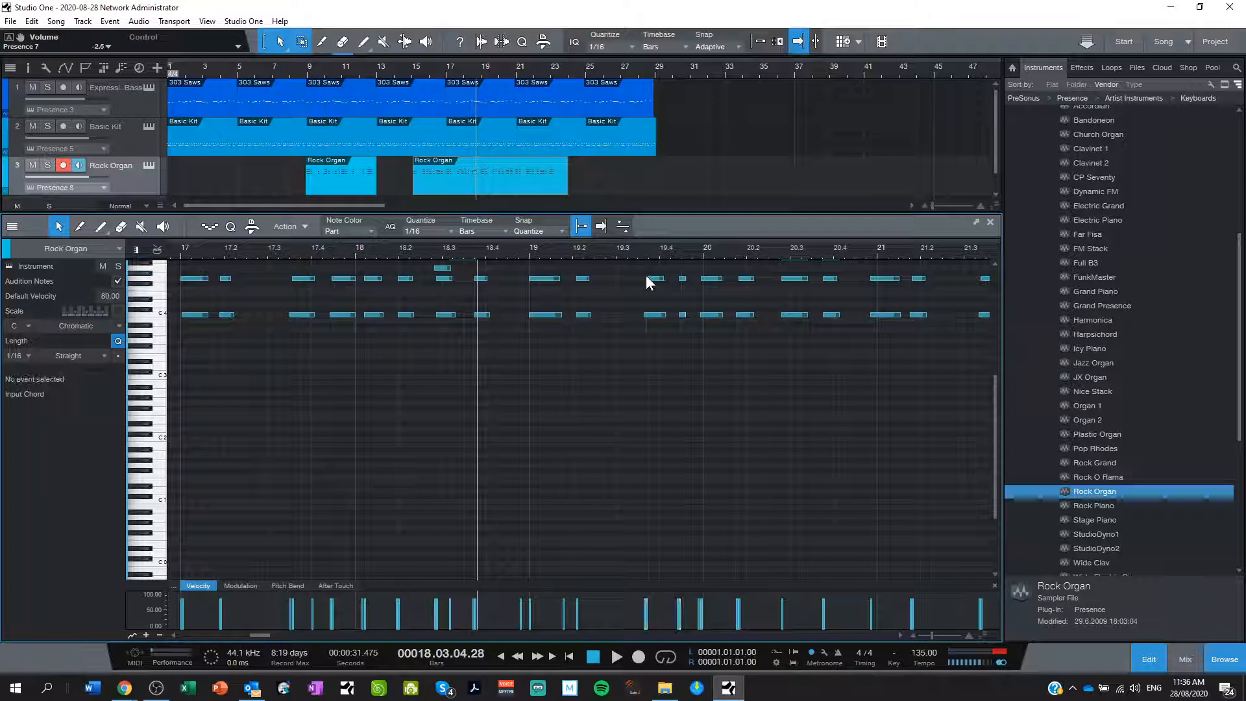
{"action": "left_click", "coordinate": [654, 279]}
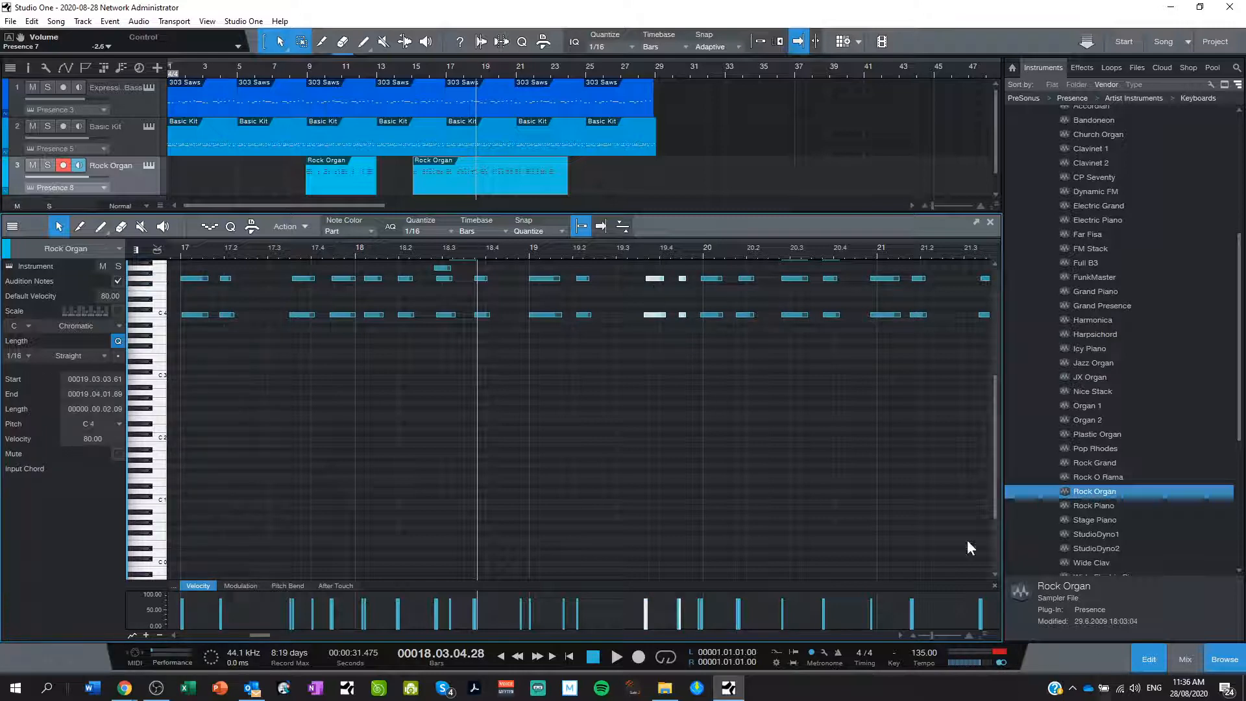